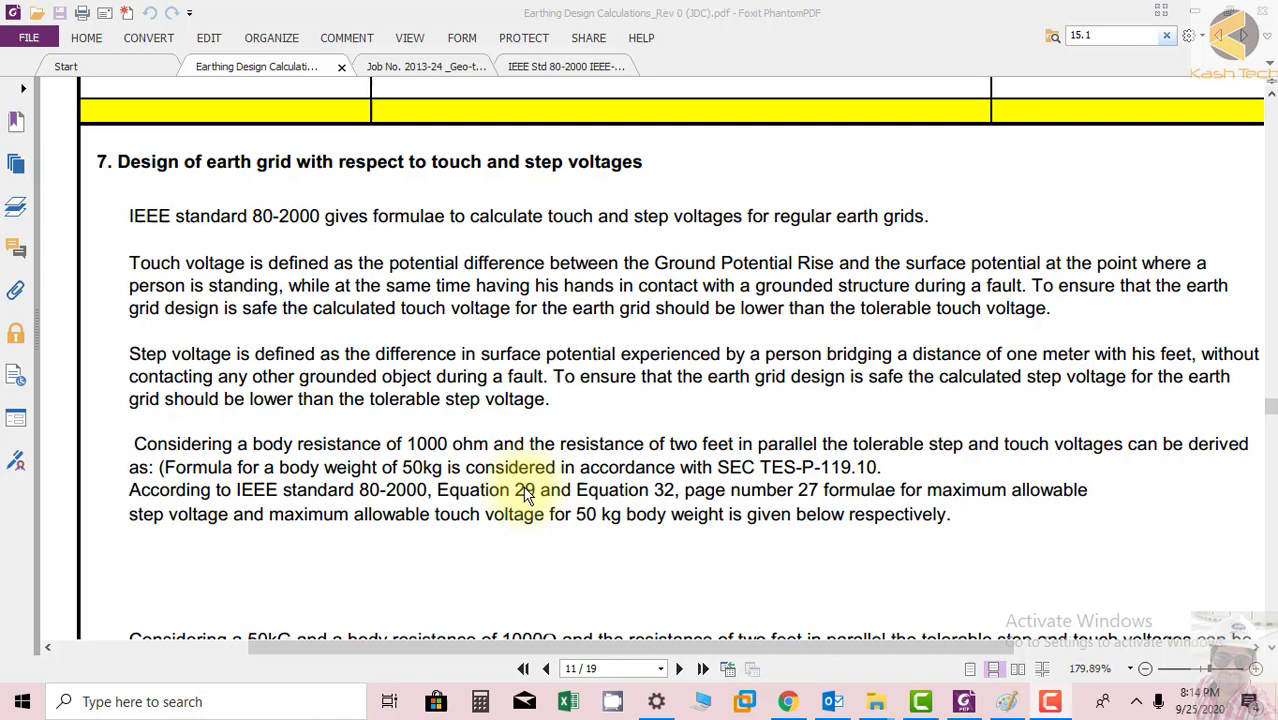
pyautogui.moveTo(690, 542)
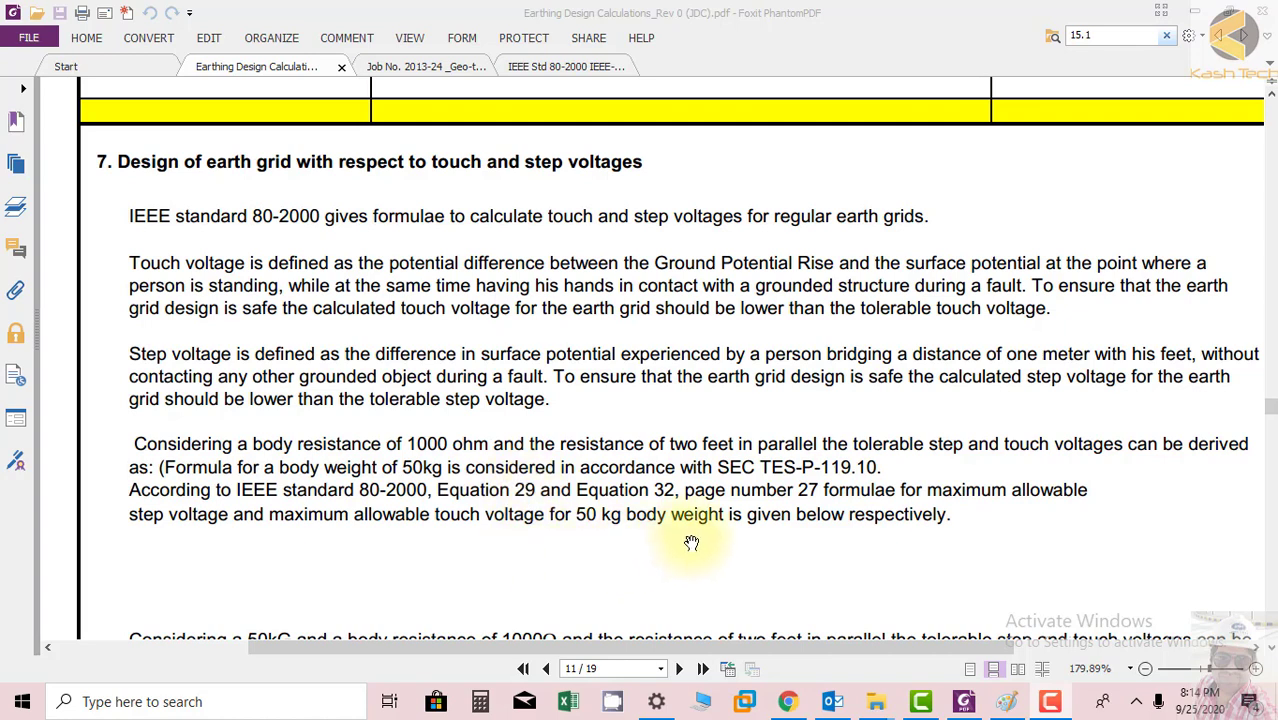
# Scroll past section 7's step and touch voltage formulas to page 10's 44.10 kA grid current calculation
pyautogui.scroll(-3)
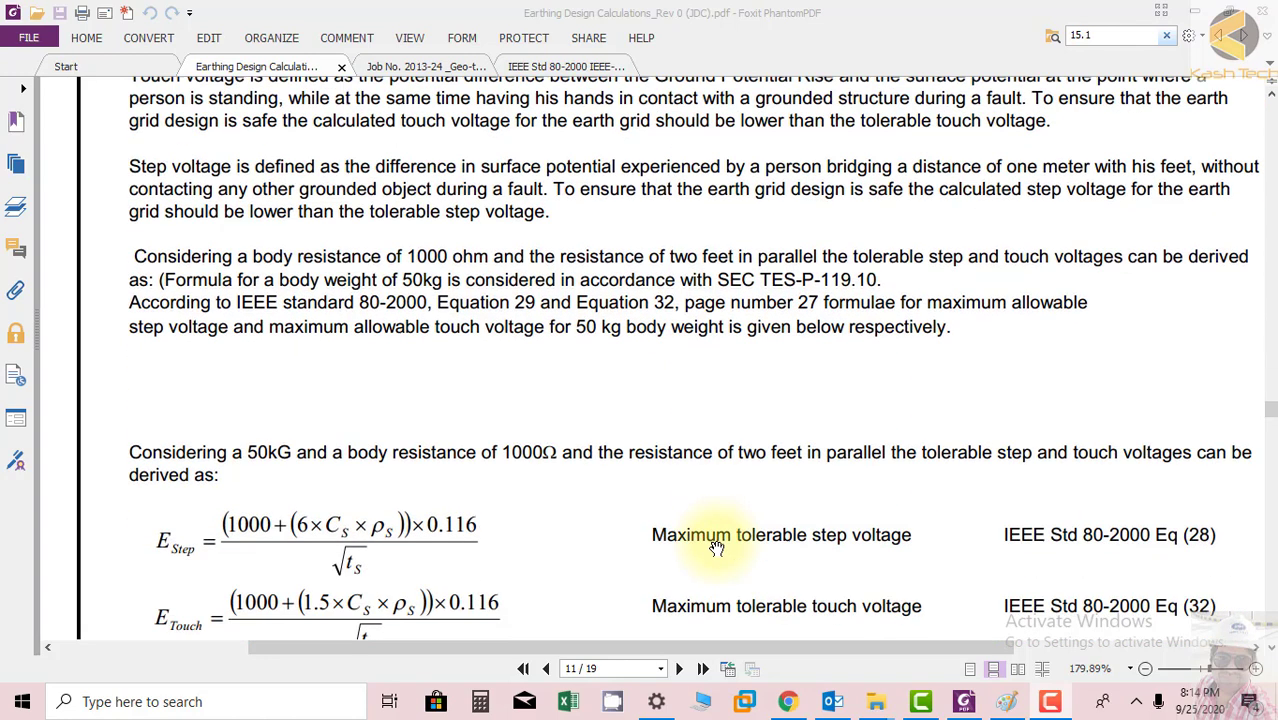
pyautogui.scroll(-3)
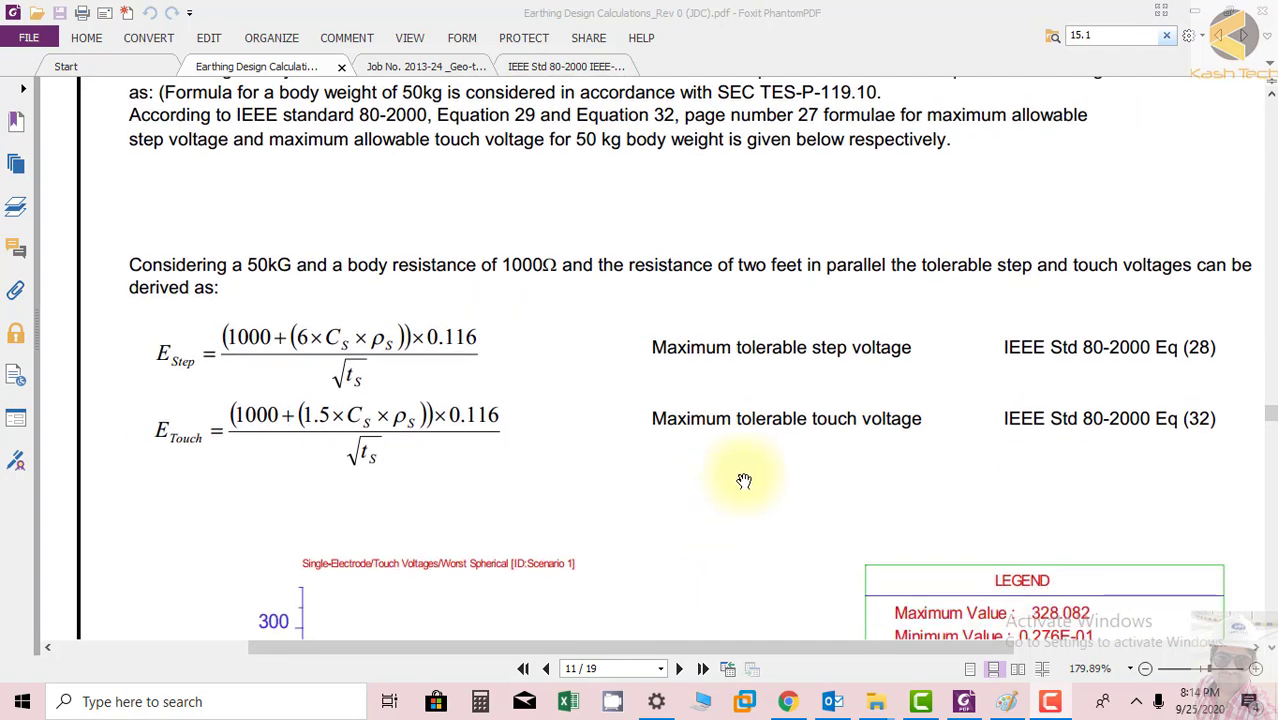
pyautogui.moveTo(791, 472)
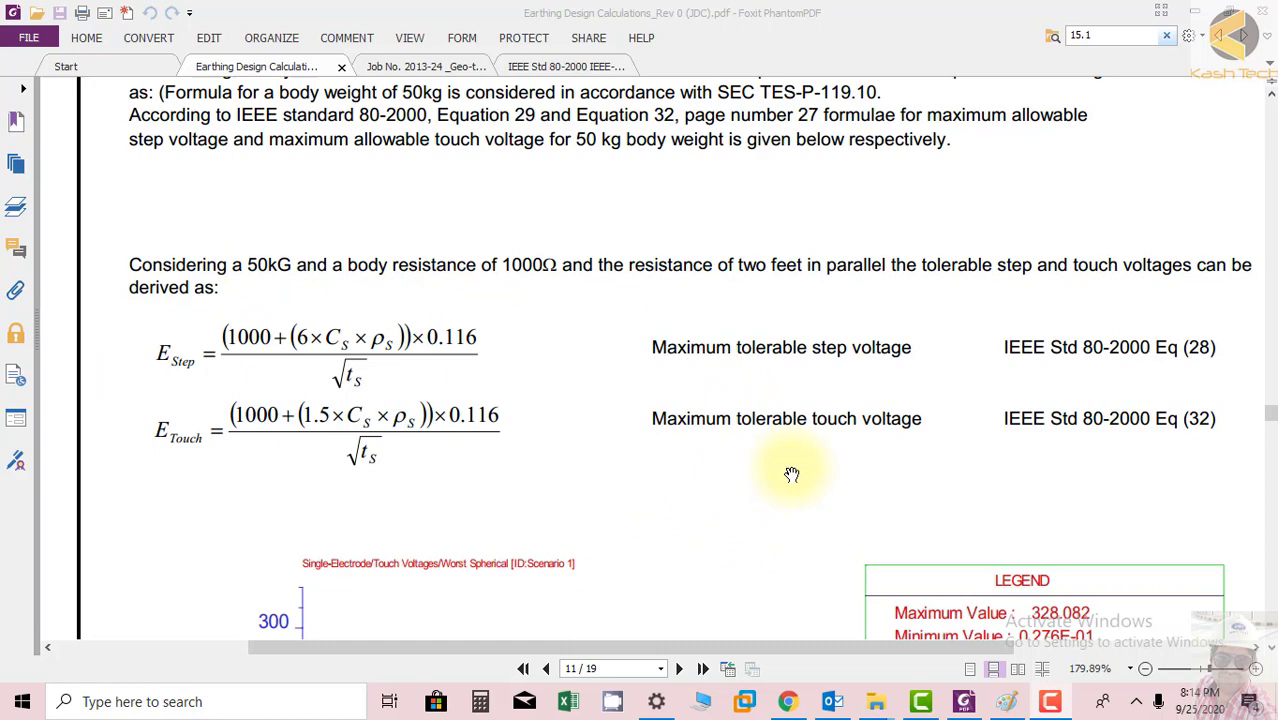
pyautogui.moveTo(138, 419)
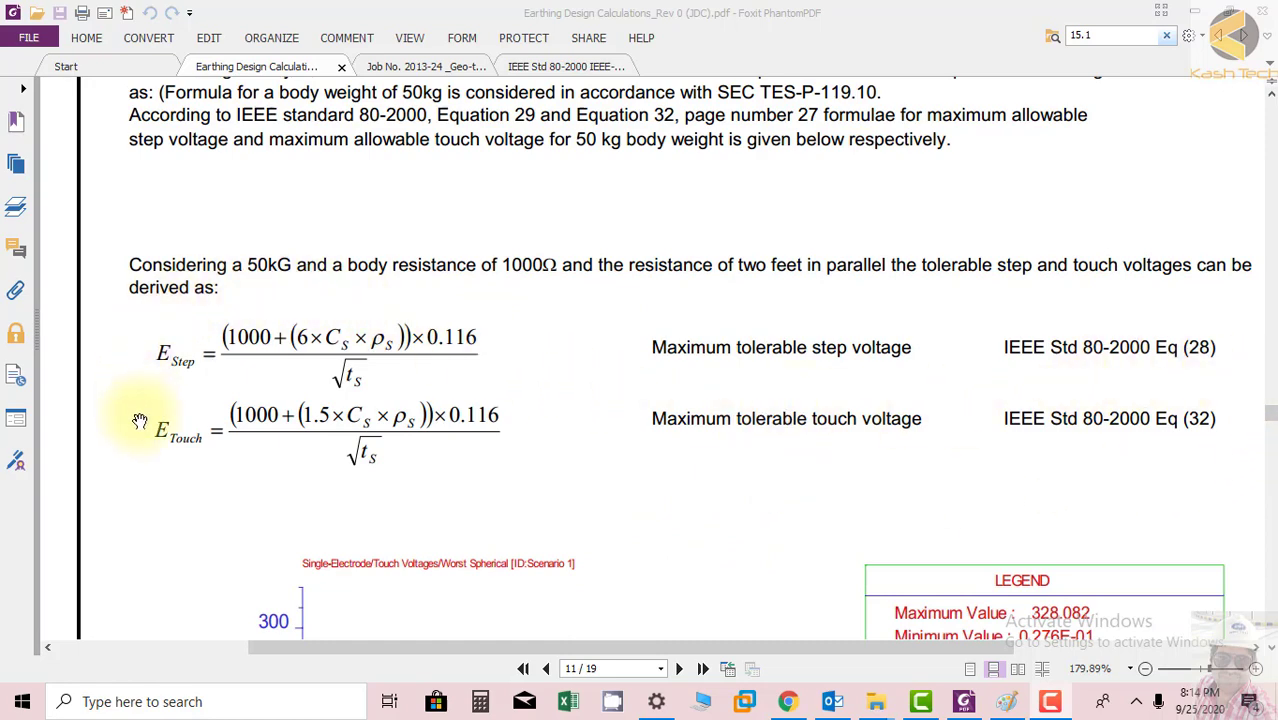
pyautogui.moveTo(407, 360)
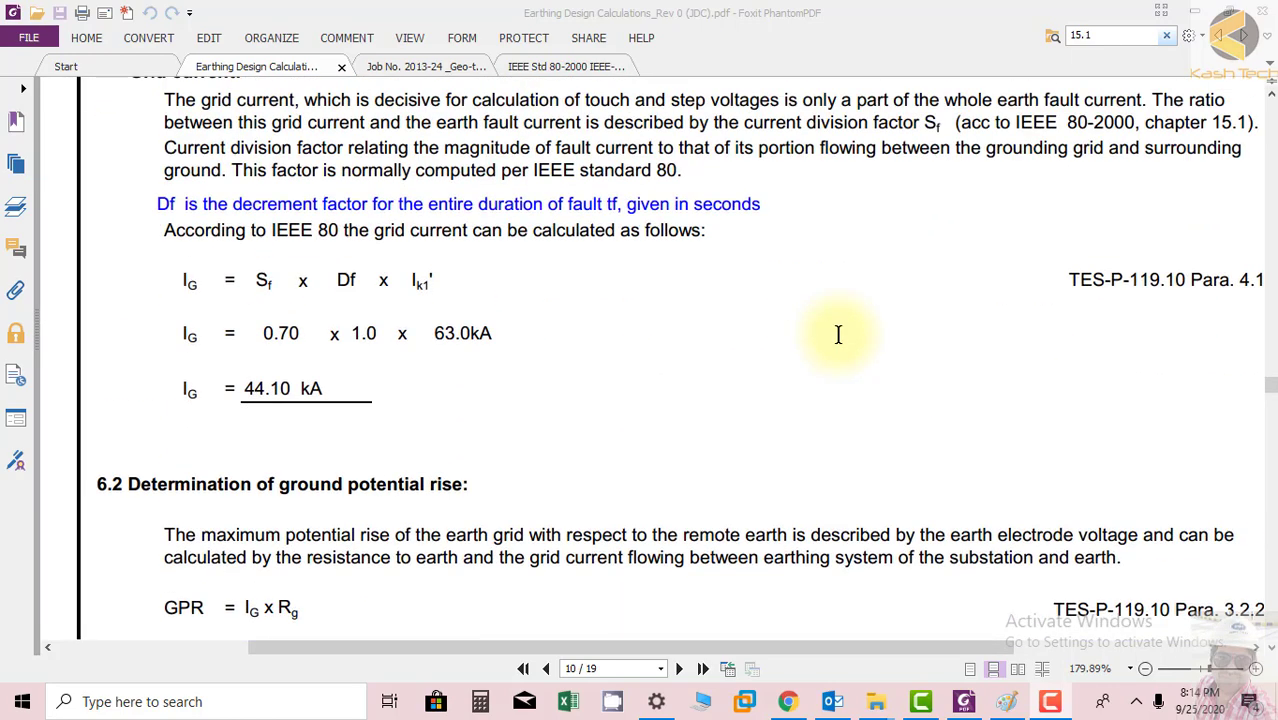
# Scroll from page 9 through page 10 to page 11's touch voltage plot legend, maximum 328.082
pyautogui.scroll(-3)
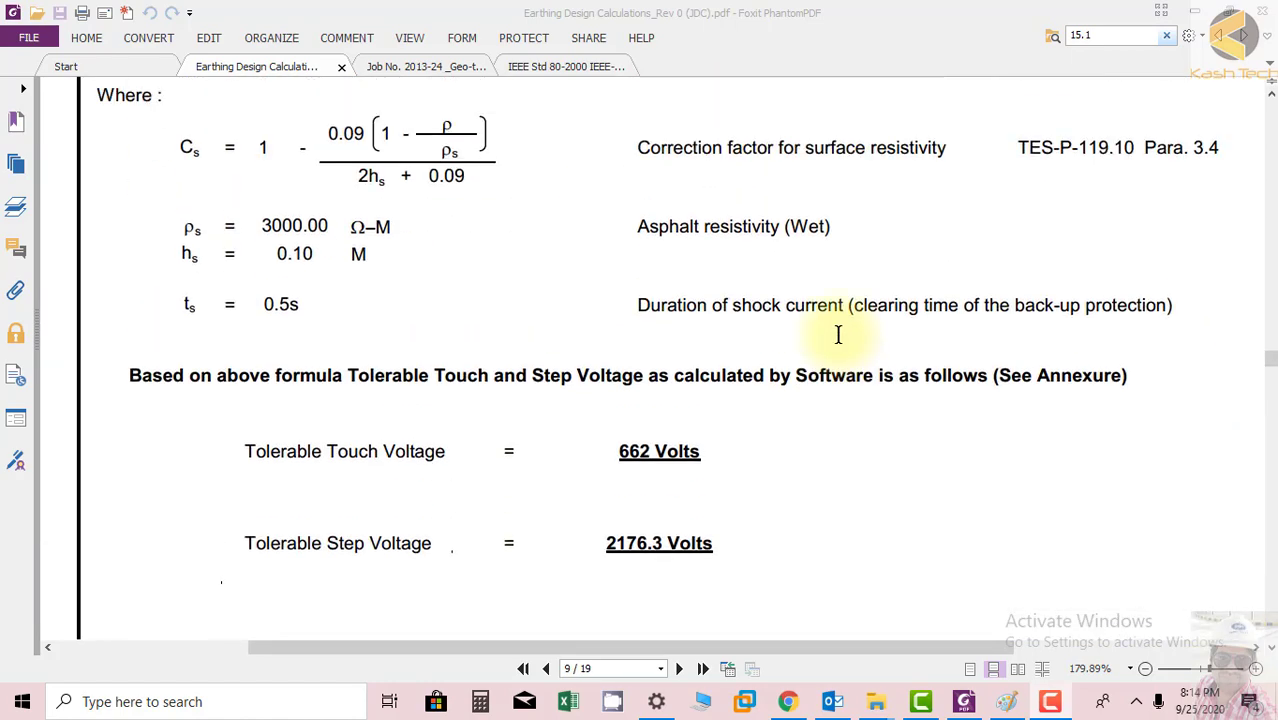
pyautogui.moveTo(241, 452)
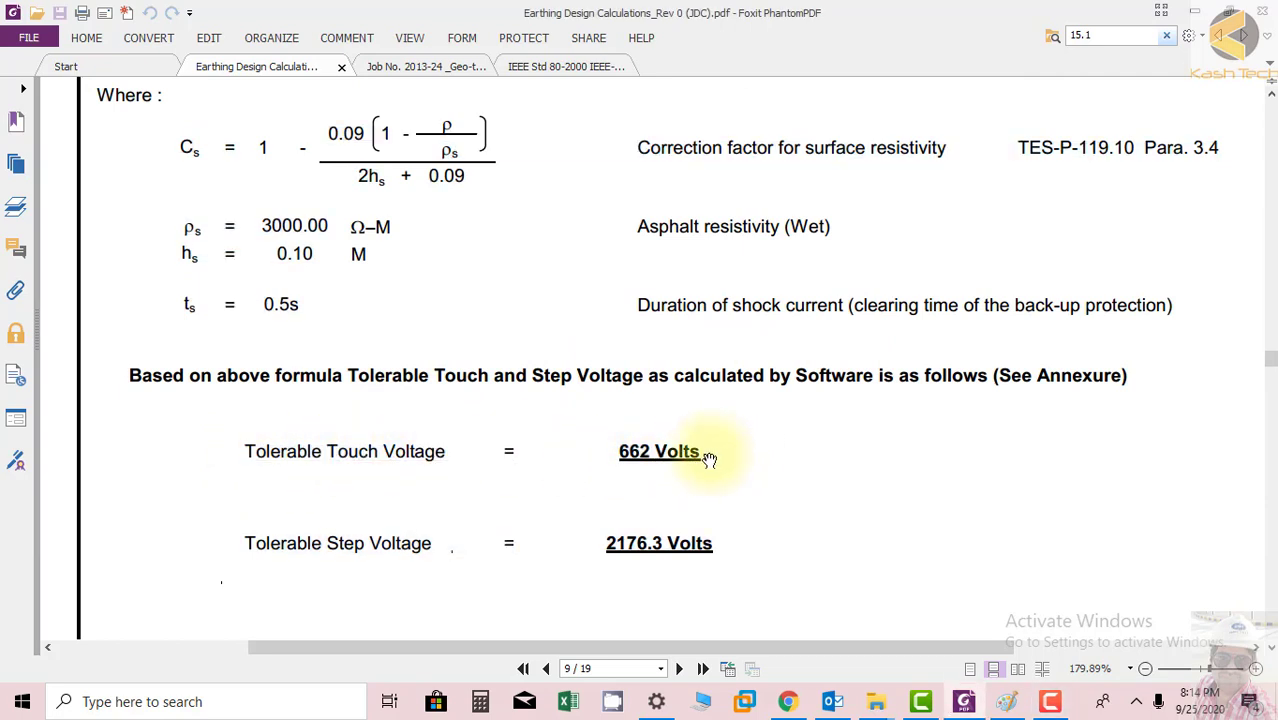
pyautogui.moveTo(412, 516)
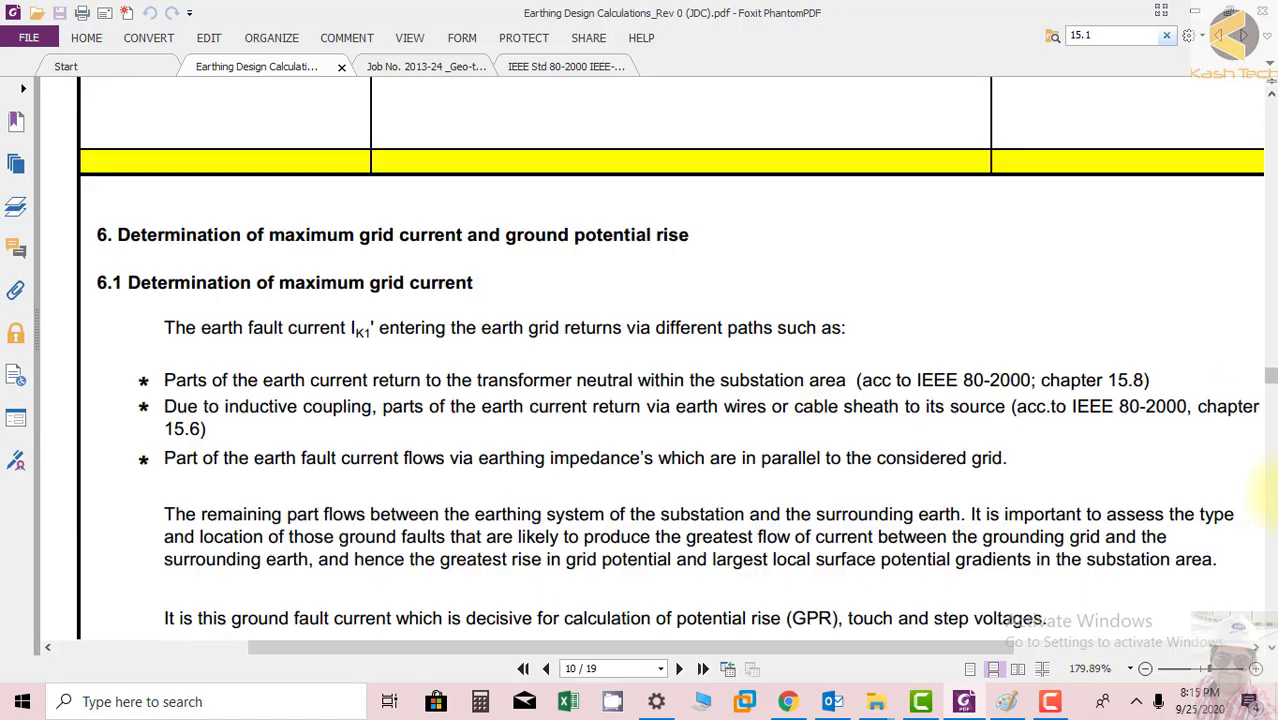
pyautogui.scroll(-3)
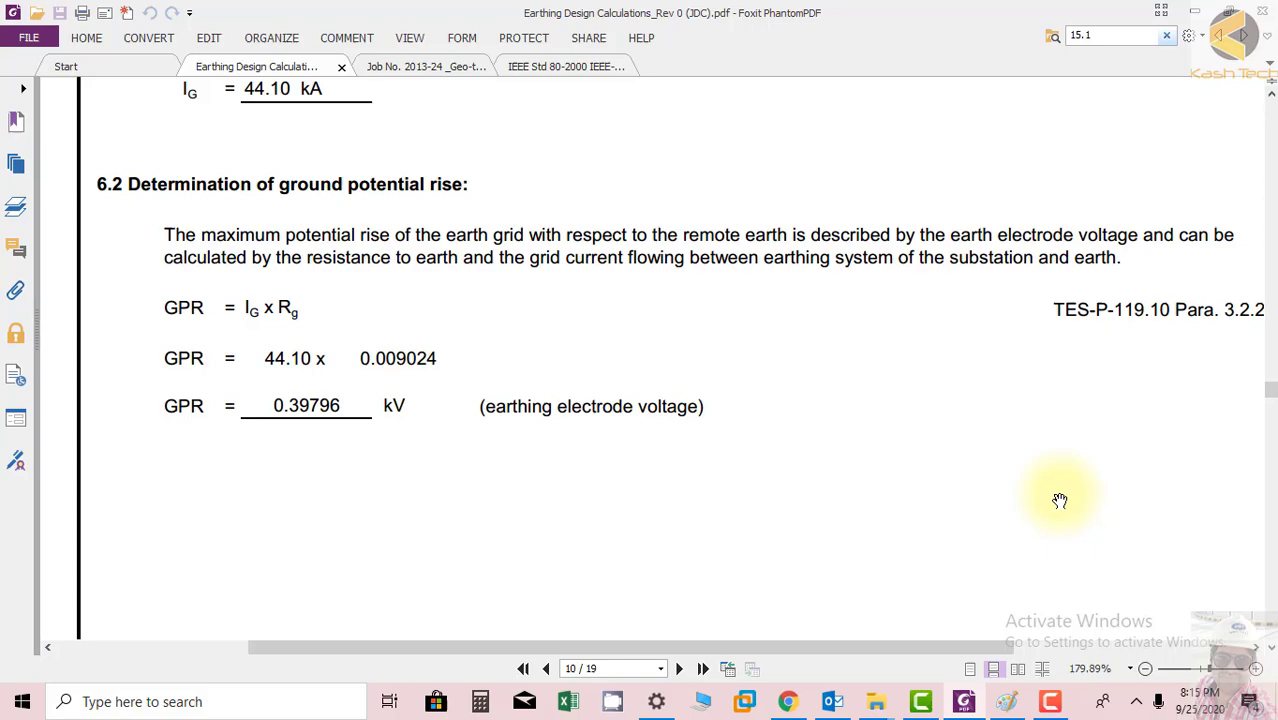
pyautogui.scroll(-3)
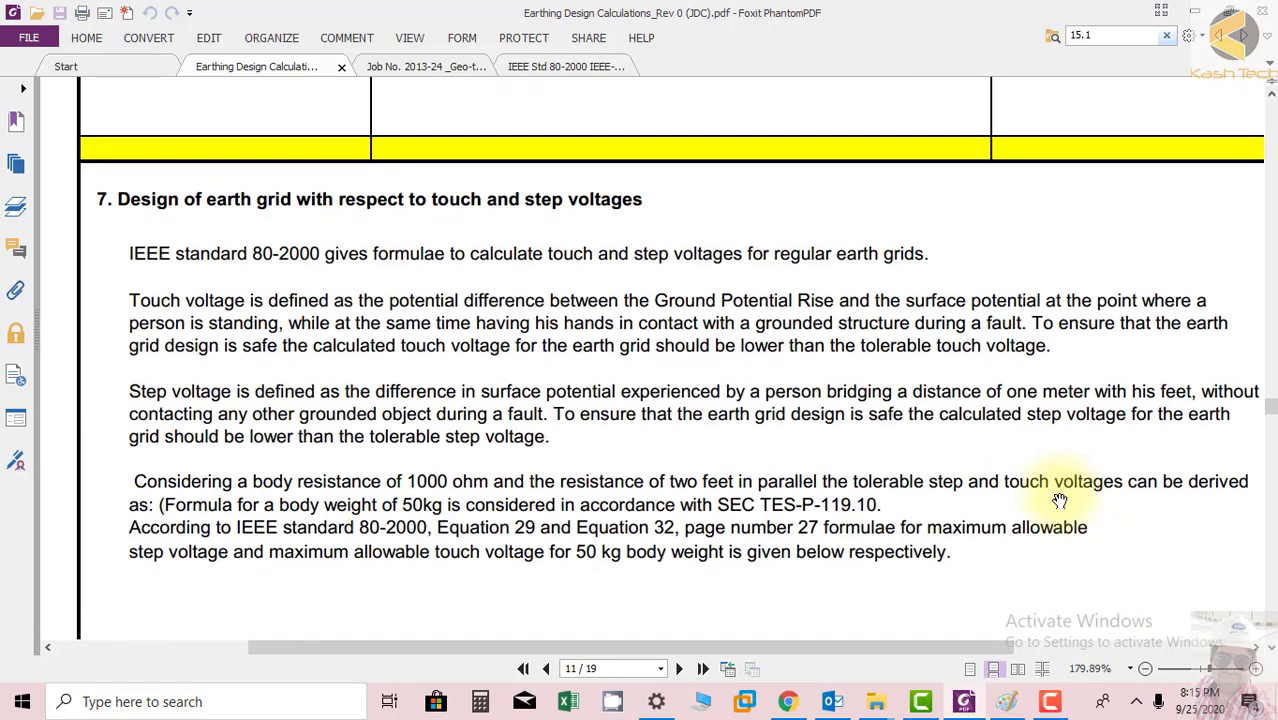
pyautogui.scroll(-3)
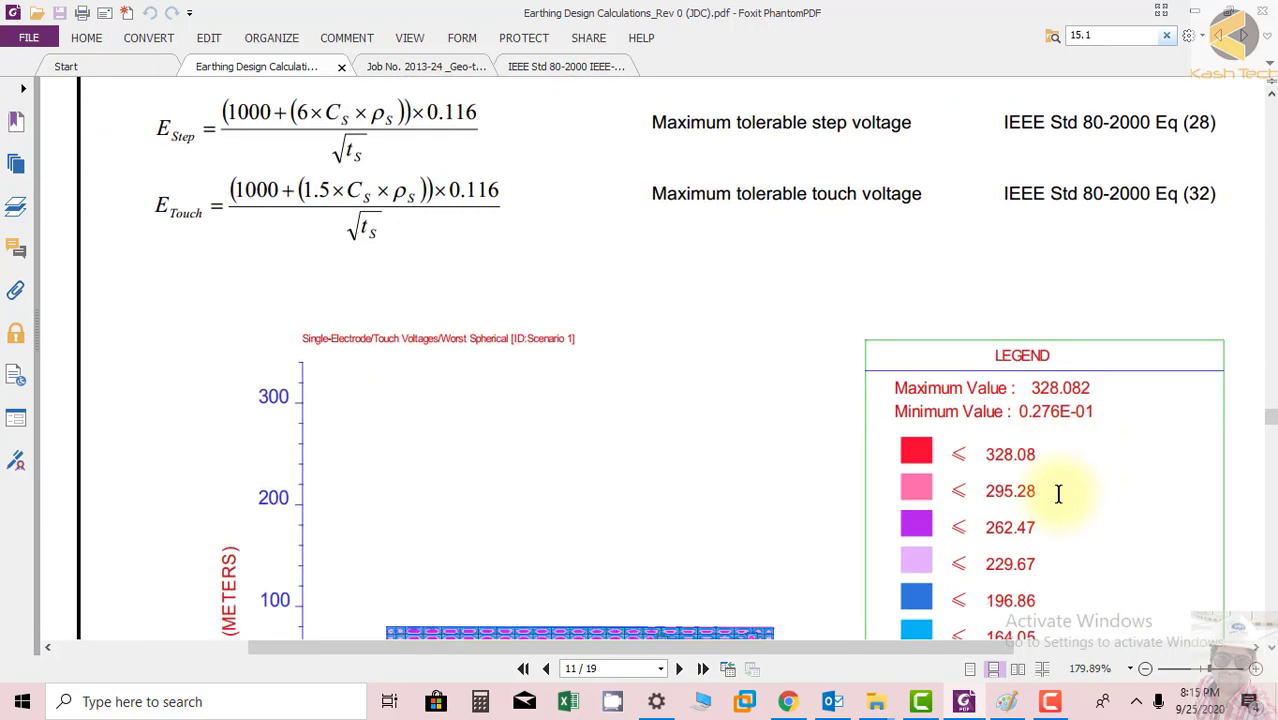
# Highlight the 328.08 maximum in the page 11 touch voltage plot legend
pyautogui.scroll(-3)
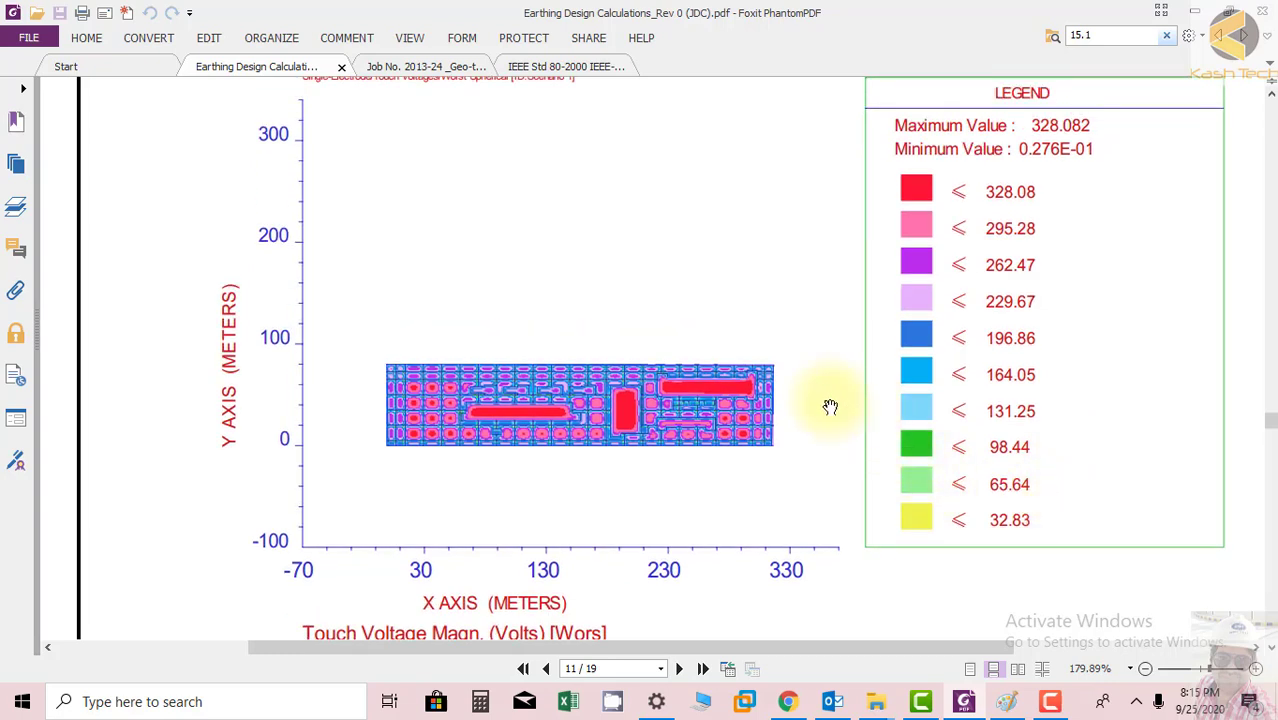
pyautogui.moveTo(830, 465)
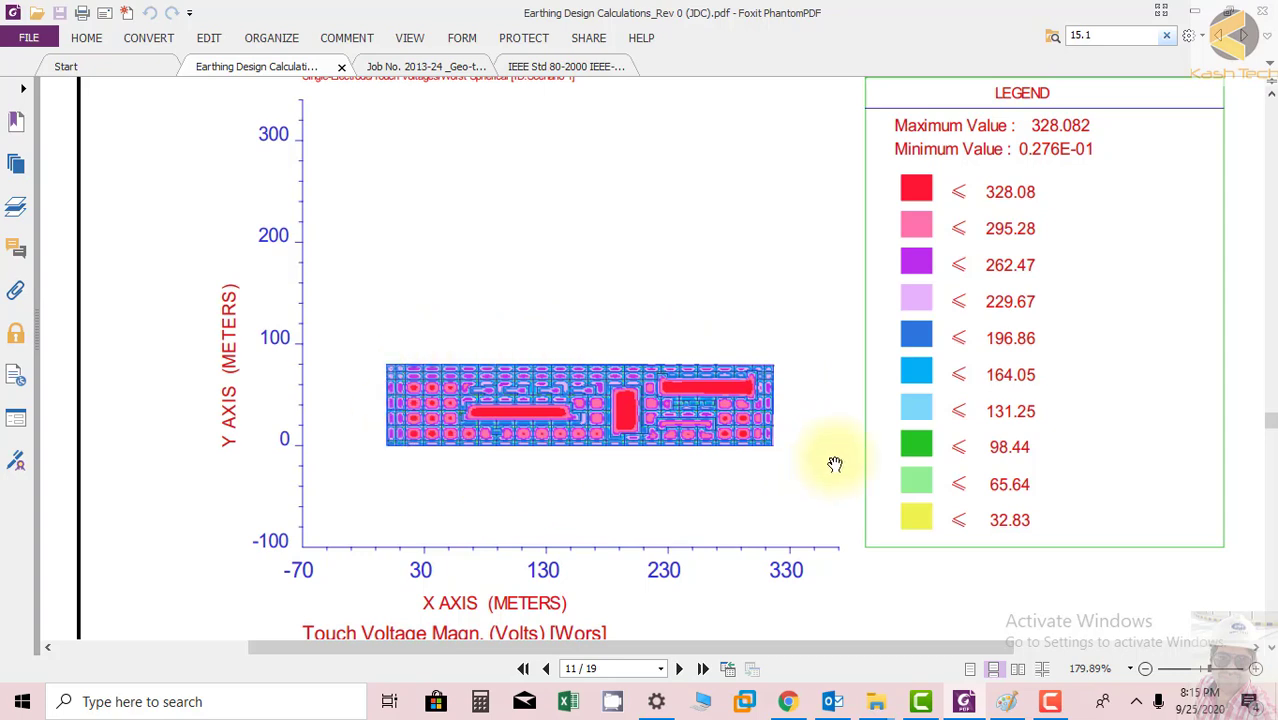
pyautogui.moveTo(962, 466)
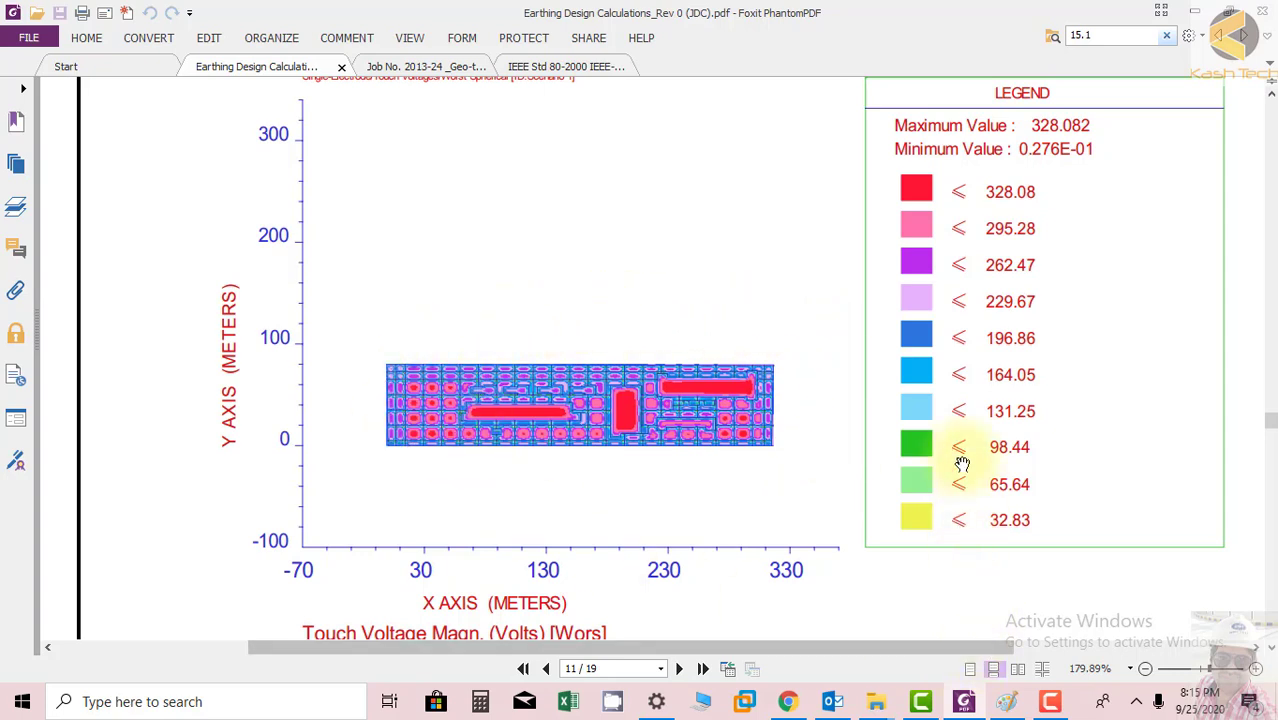
pyautogui.moveTo(935, 603)
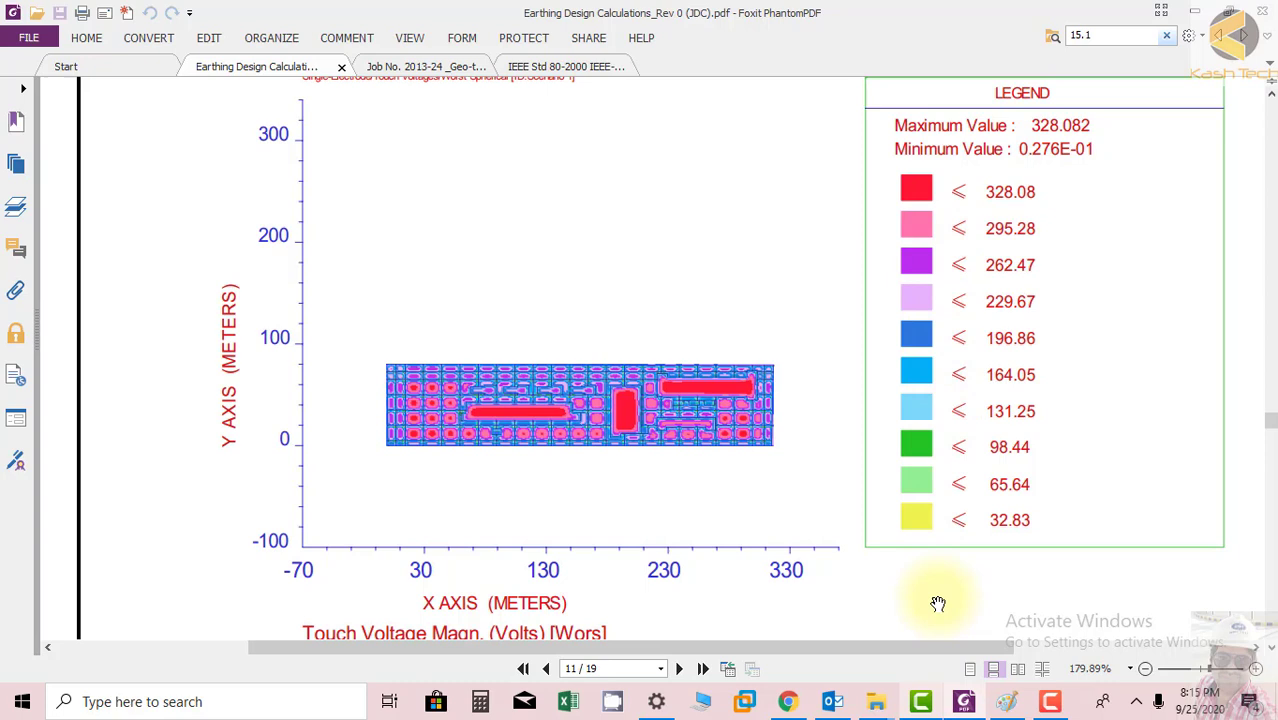
pyautogui.moveTo(852, 442)
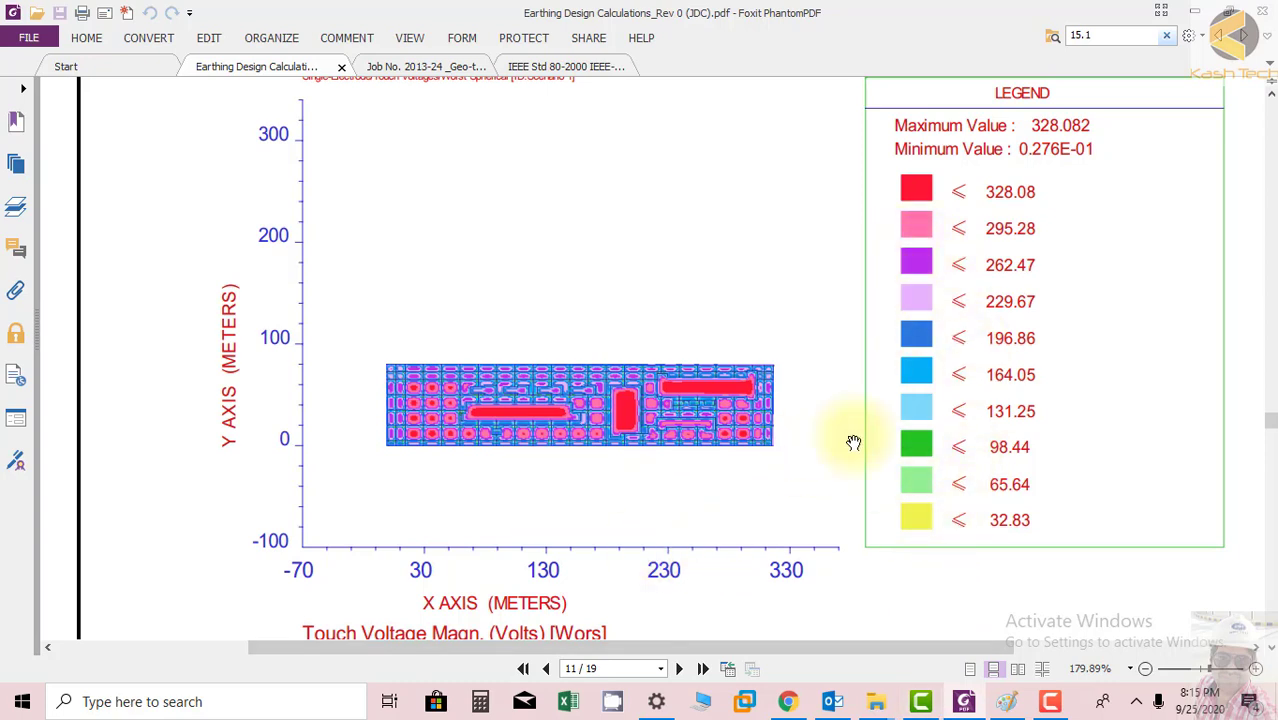
pyautogui.moveTo(730, 537)
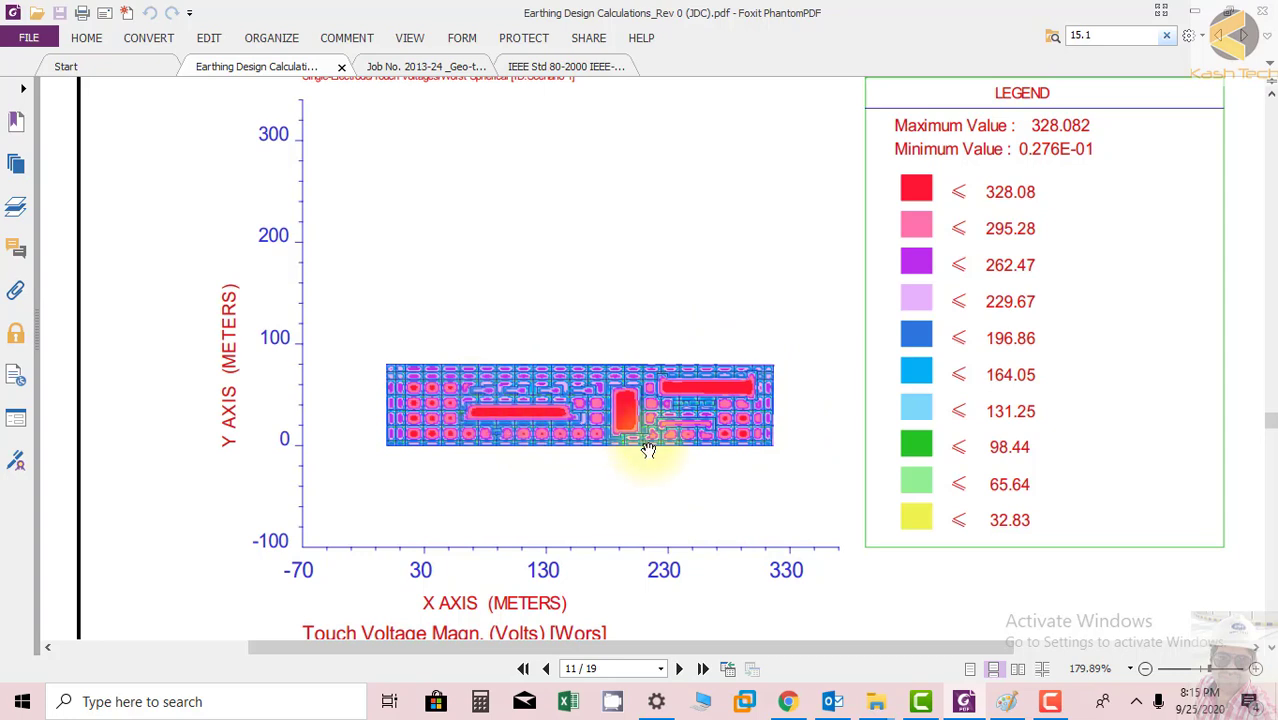
pyautogui.moveTo(918, 348)
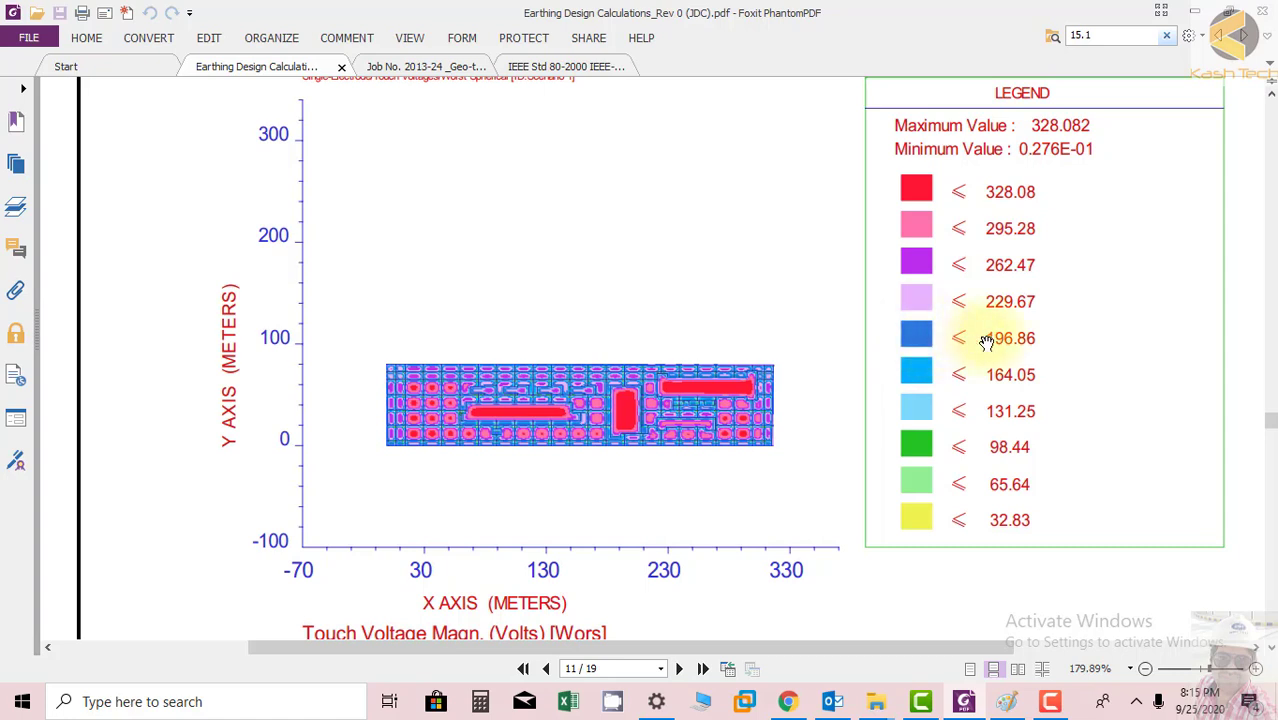
pyautogui.moveTo(1010, 405)
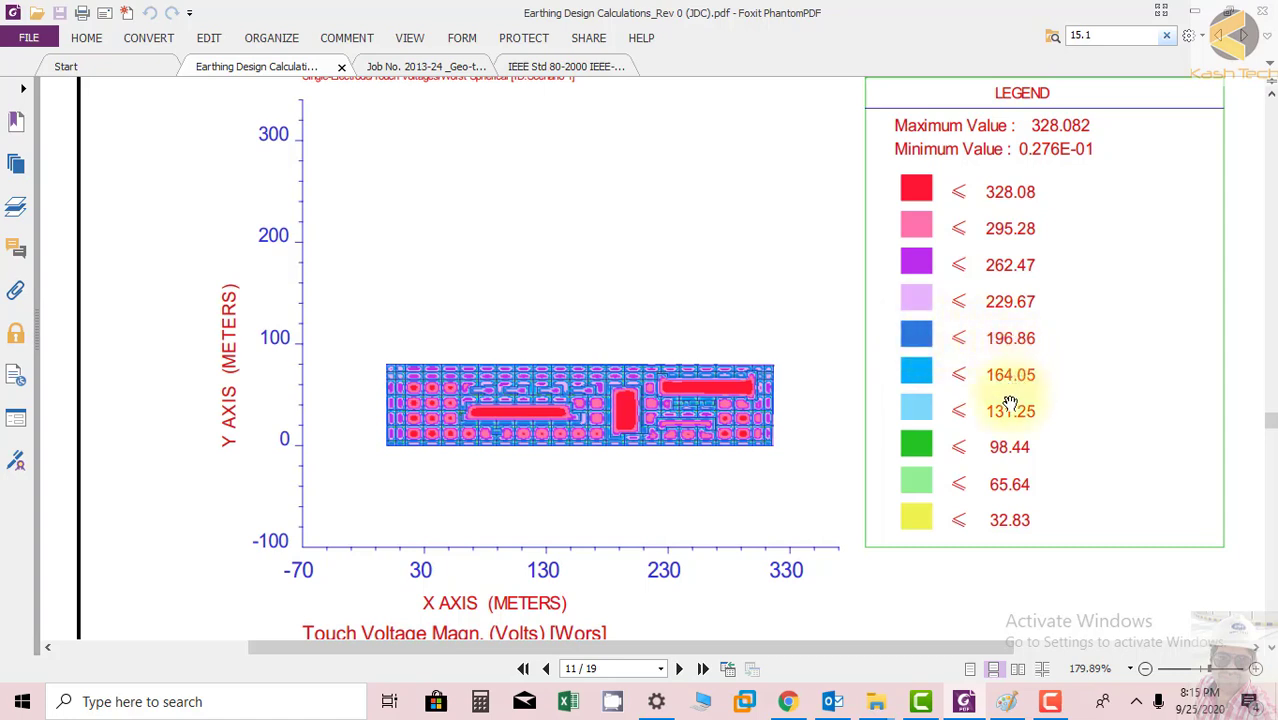
pyautogui.moveTo(898, 336)
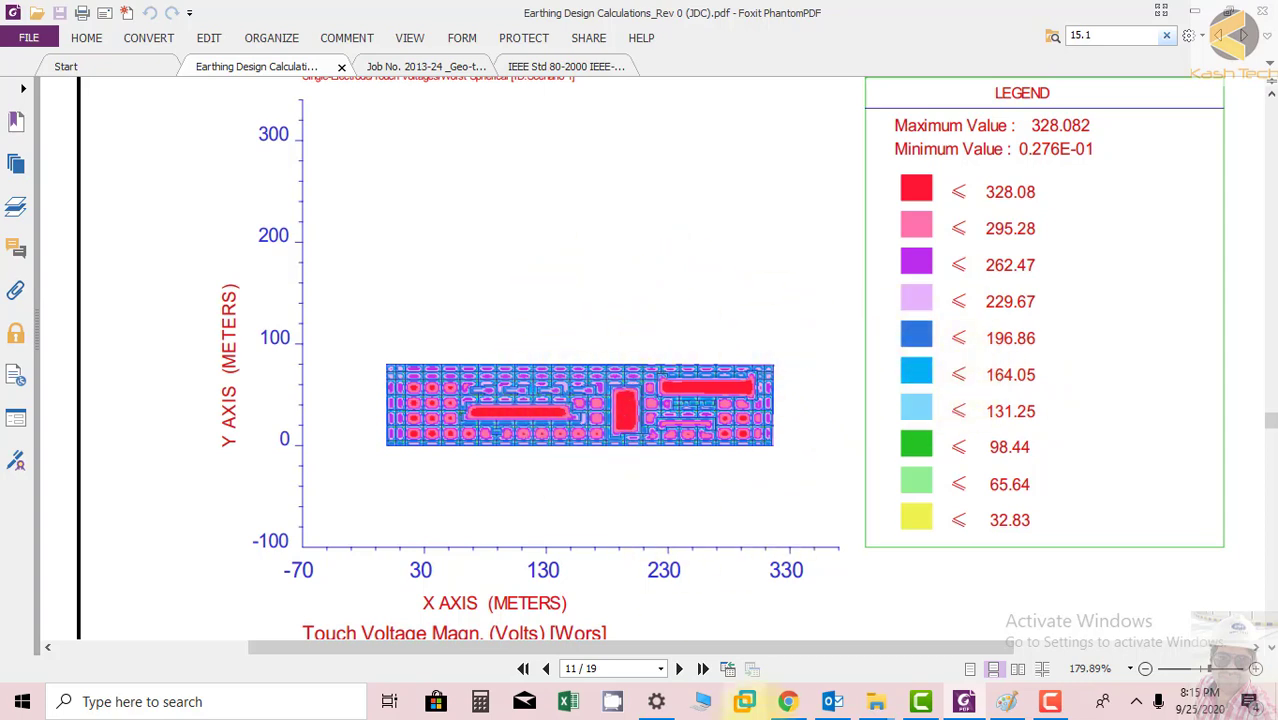
pyautogui.moveTo(736, 588)
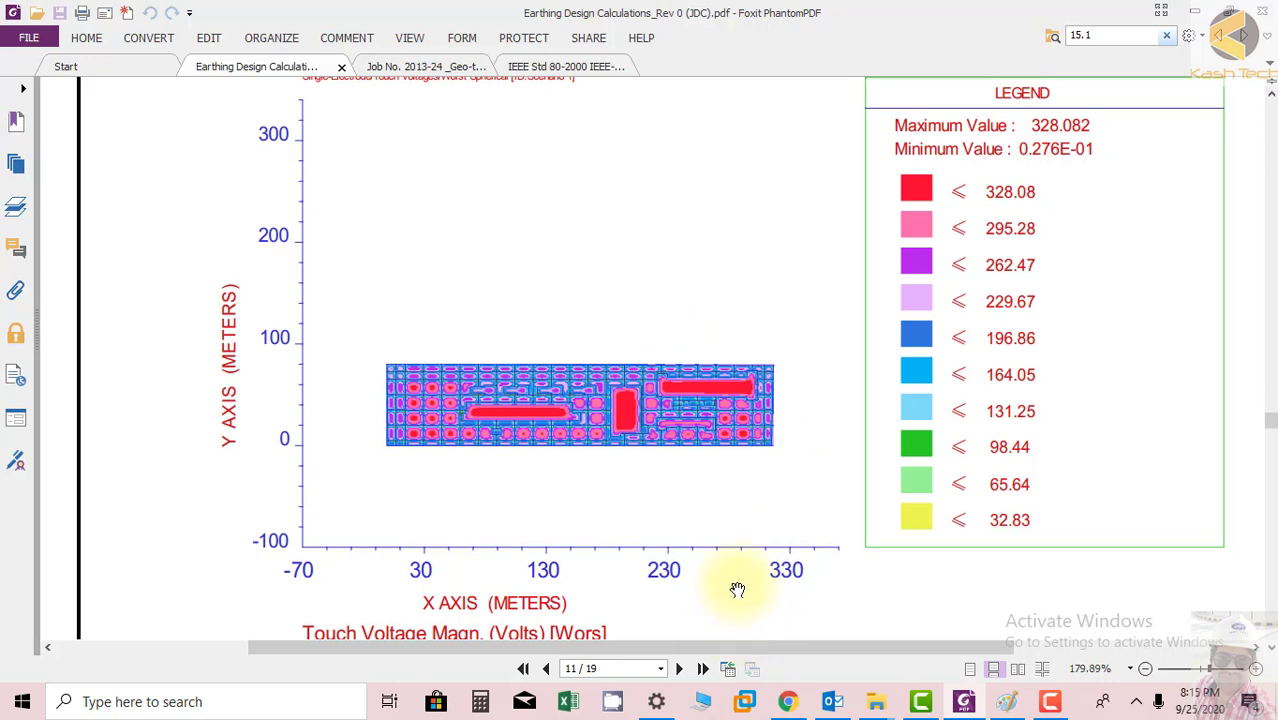
pyautogui.moveTo(751, 468)
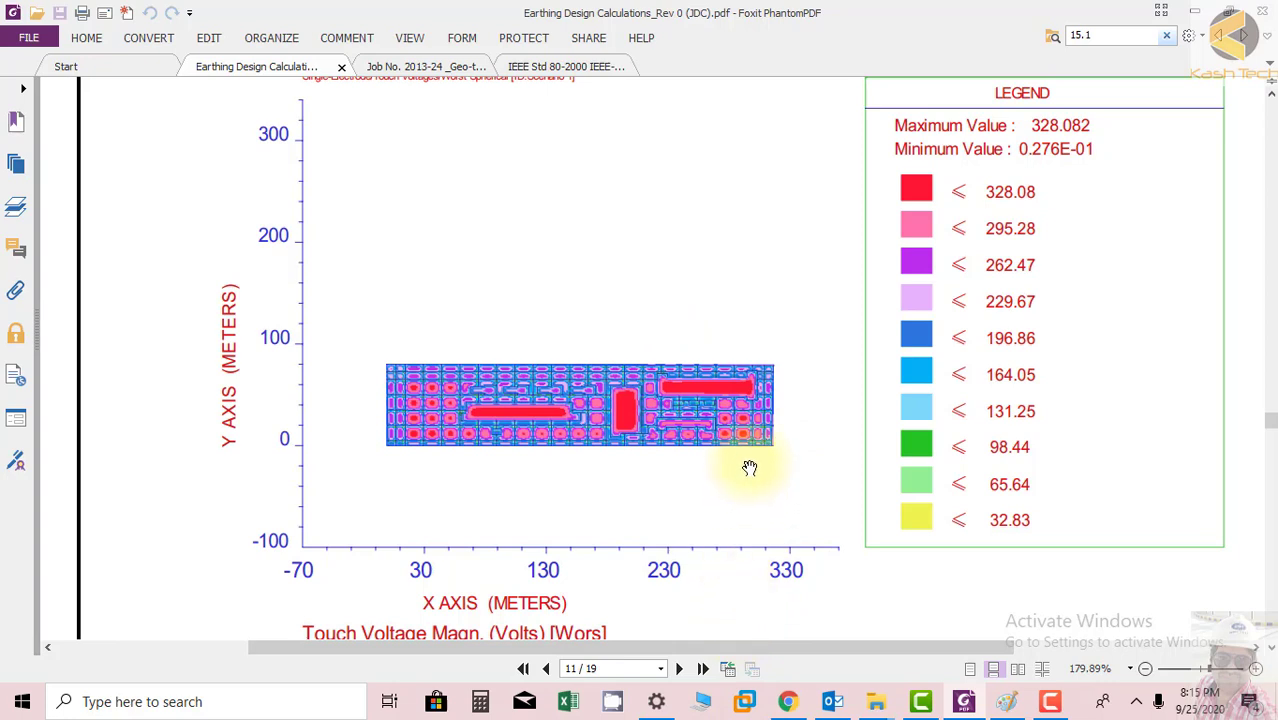
pyautogui.moveTo(916, 228)
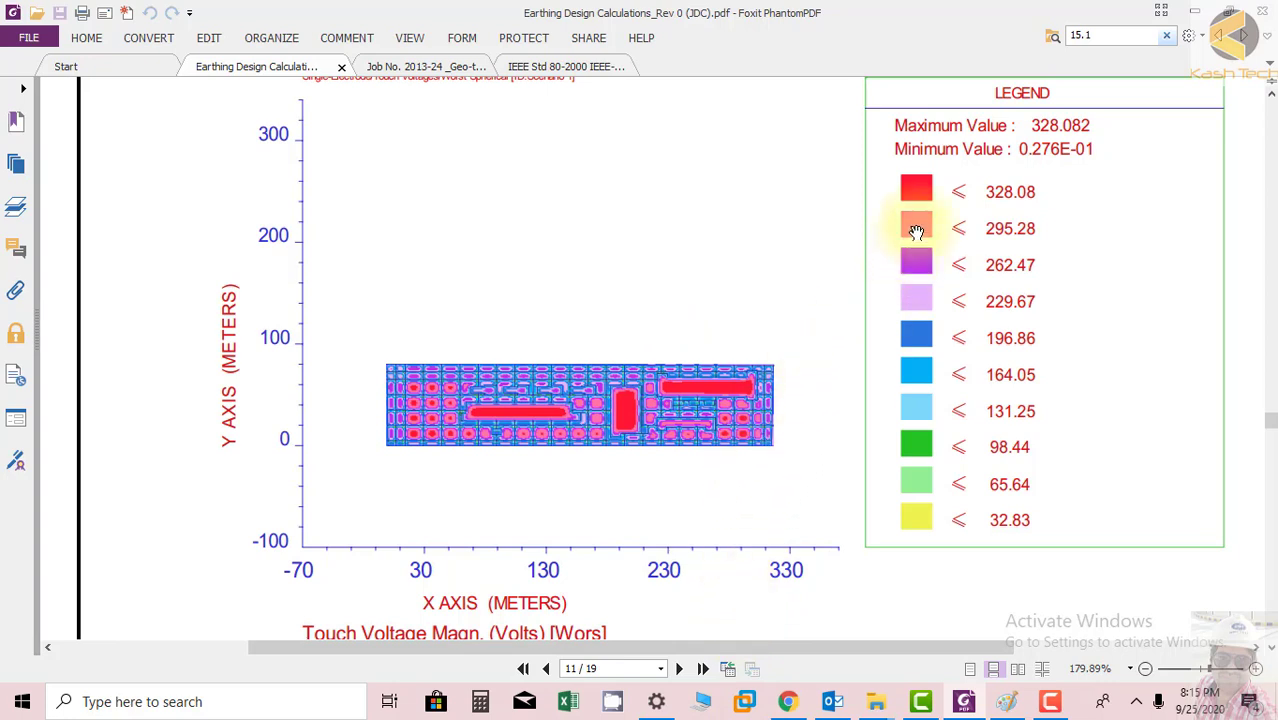
pyautogui.moveTo(666, 363)
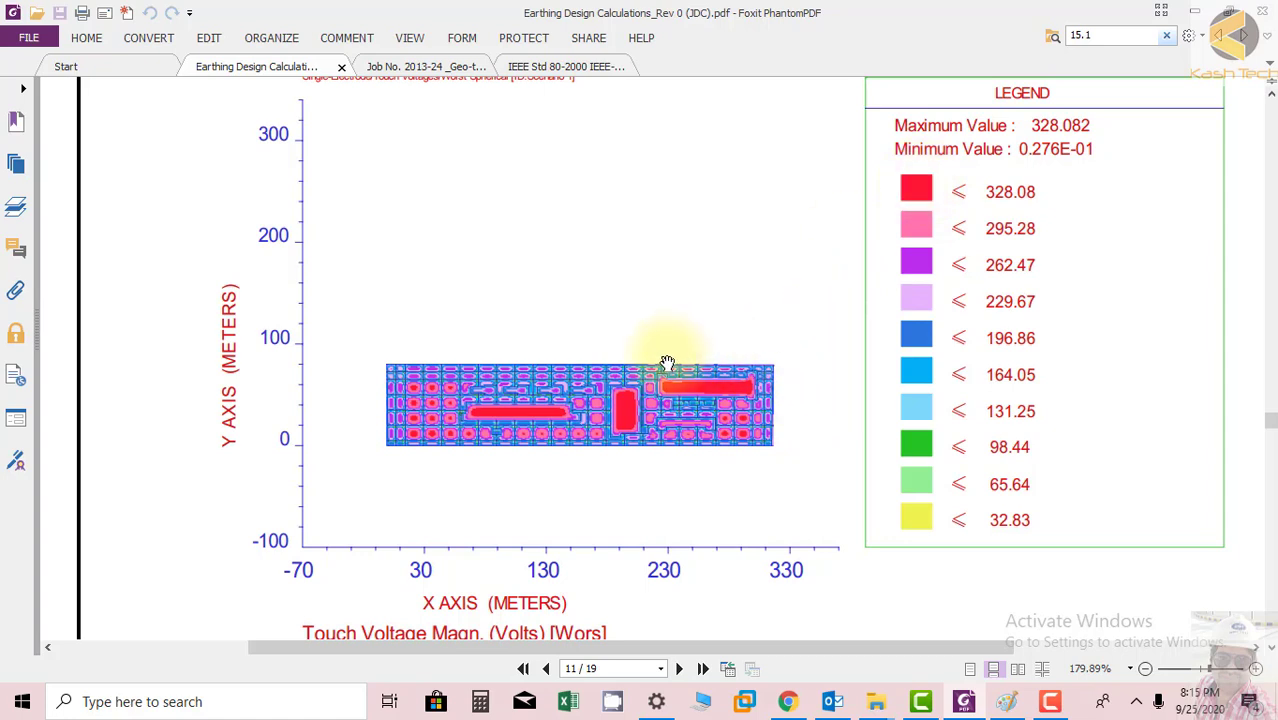
pyautogui.moveTo(967, 207)
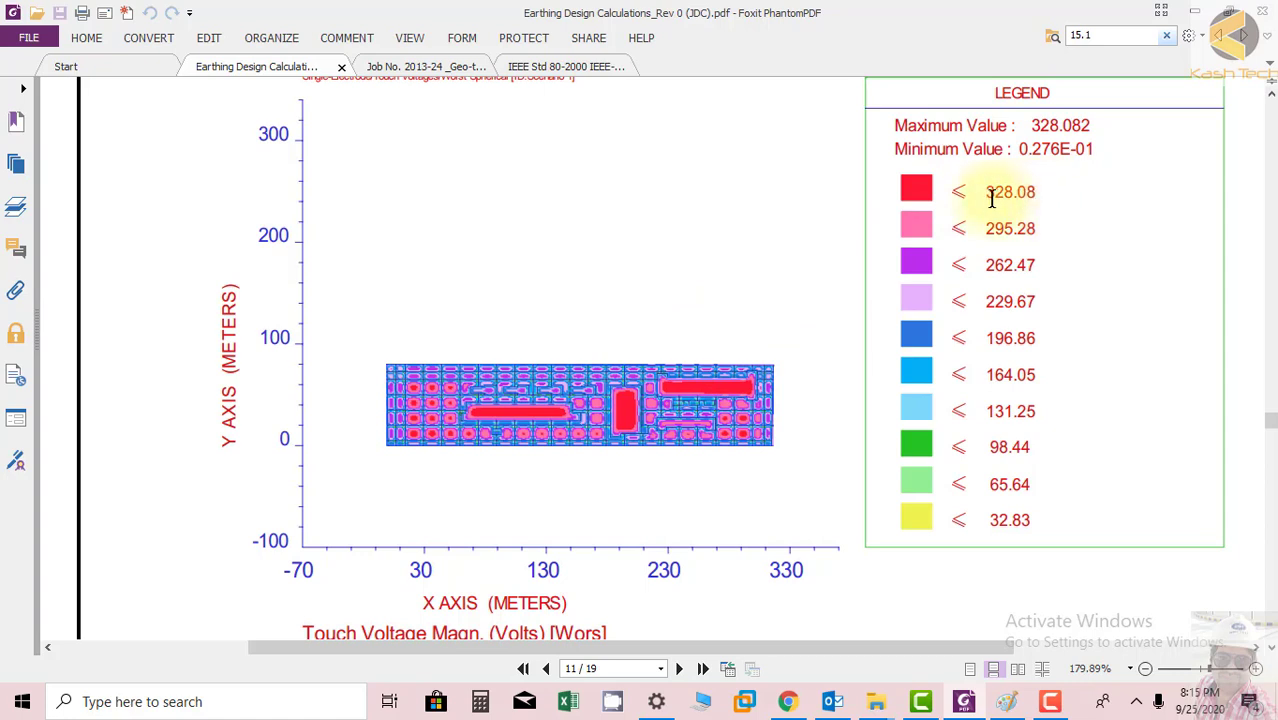
pyautogui.doubleClick(1010, 191)
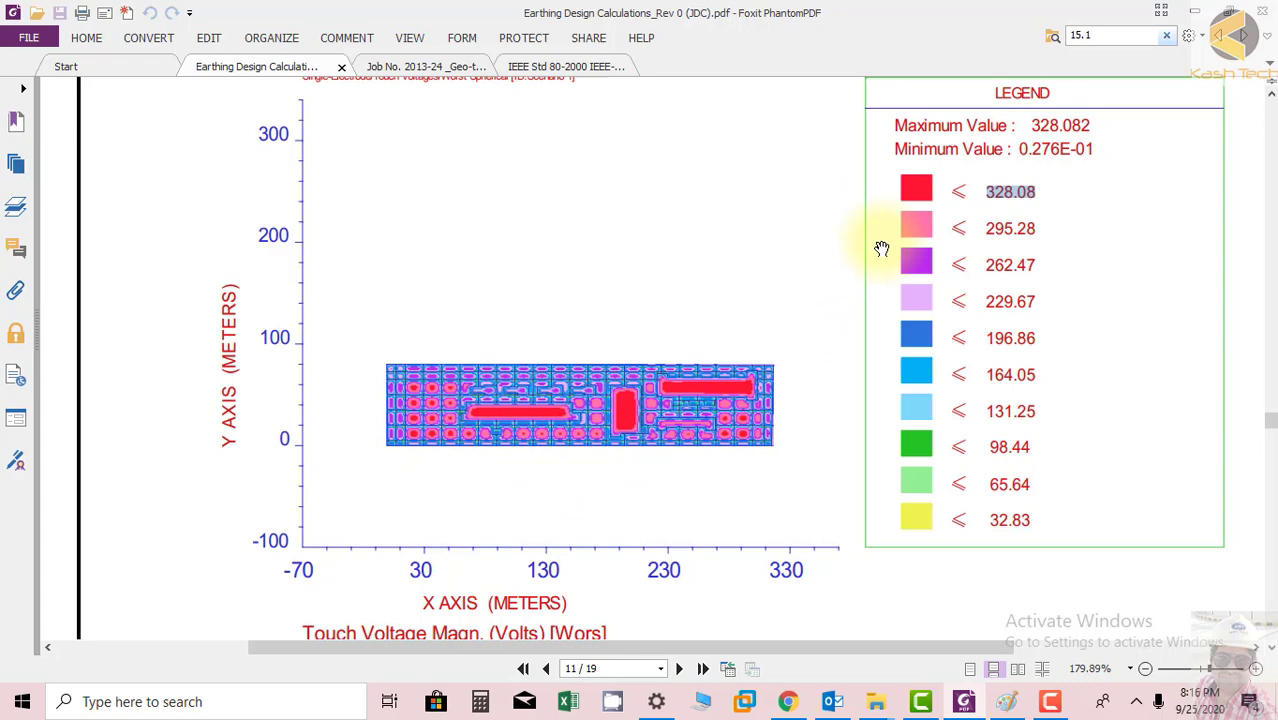
pyautogui.moveTo(772, 367)
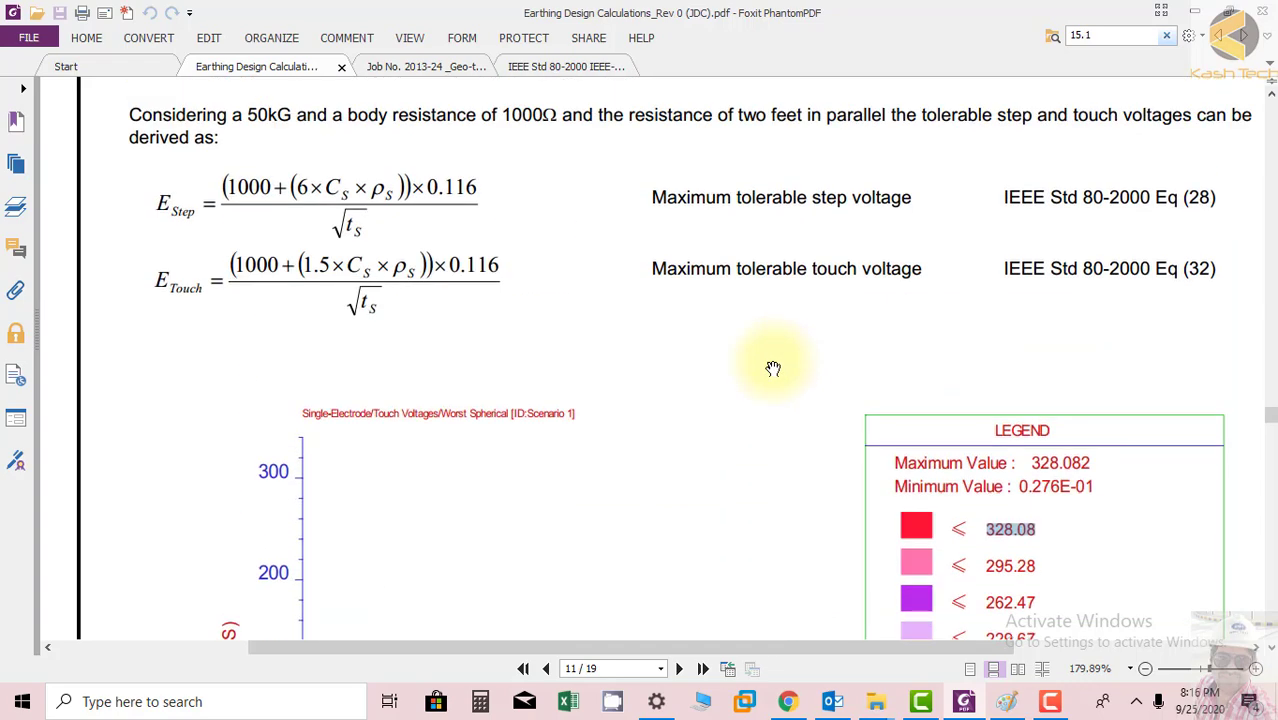
pyautogui.moveTo(1000, 540)
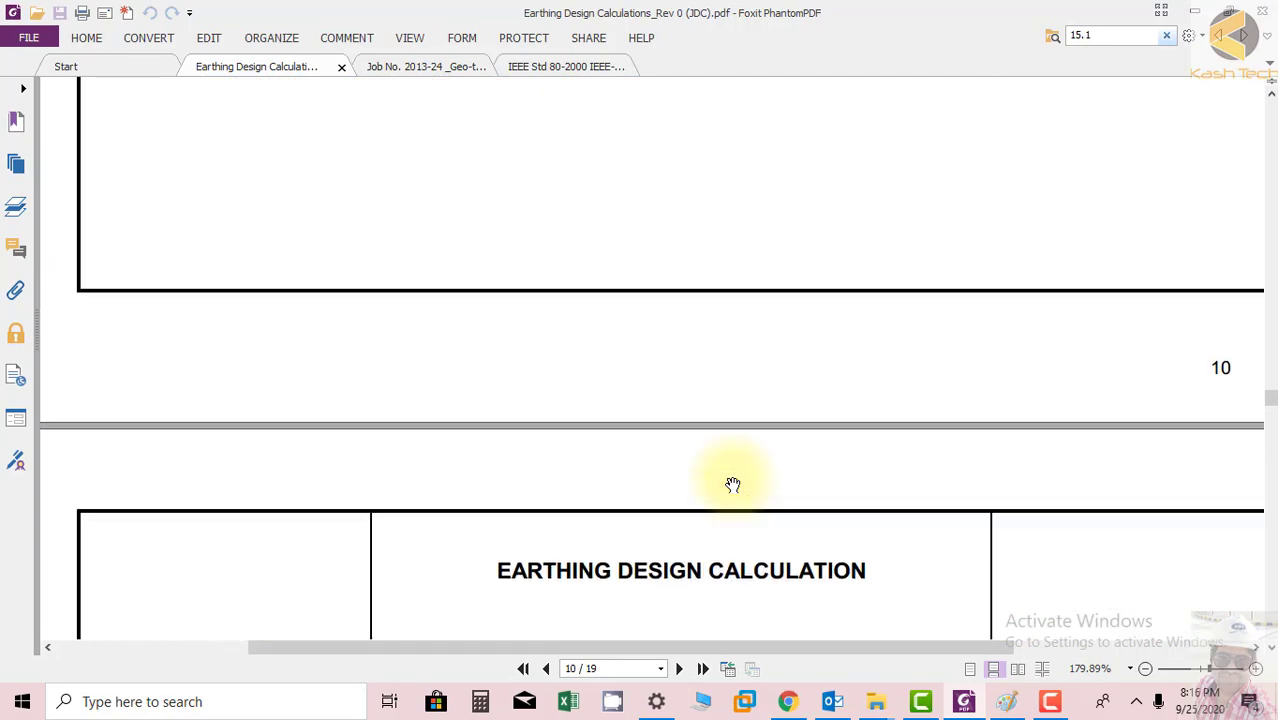
# Scroll down to page 12's touch voltage plot and show the Pages thumbnail panel
pyautogui.scroll(-3)
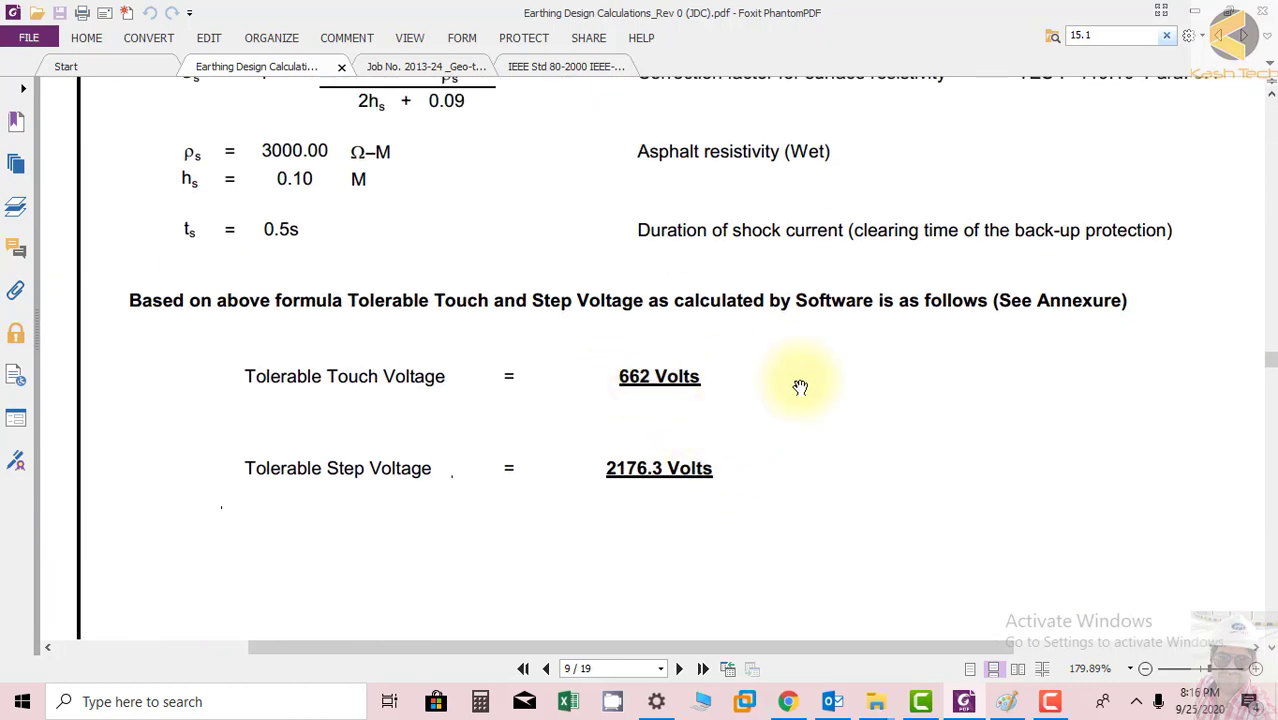
pyautogui.scroll(-3)
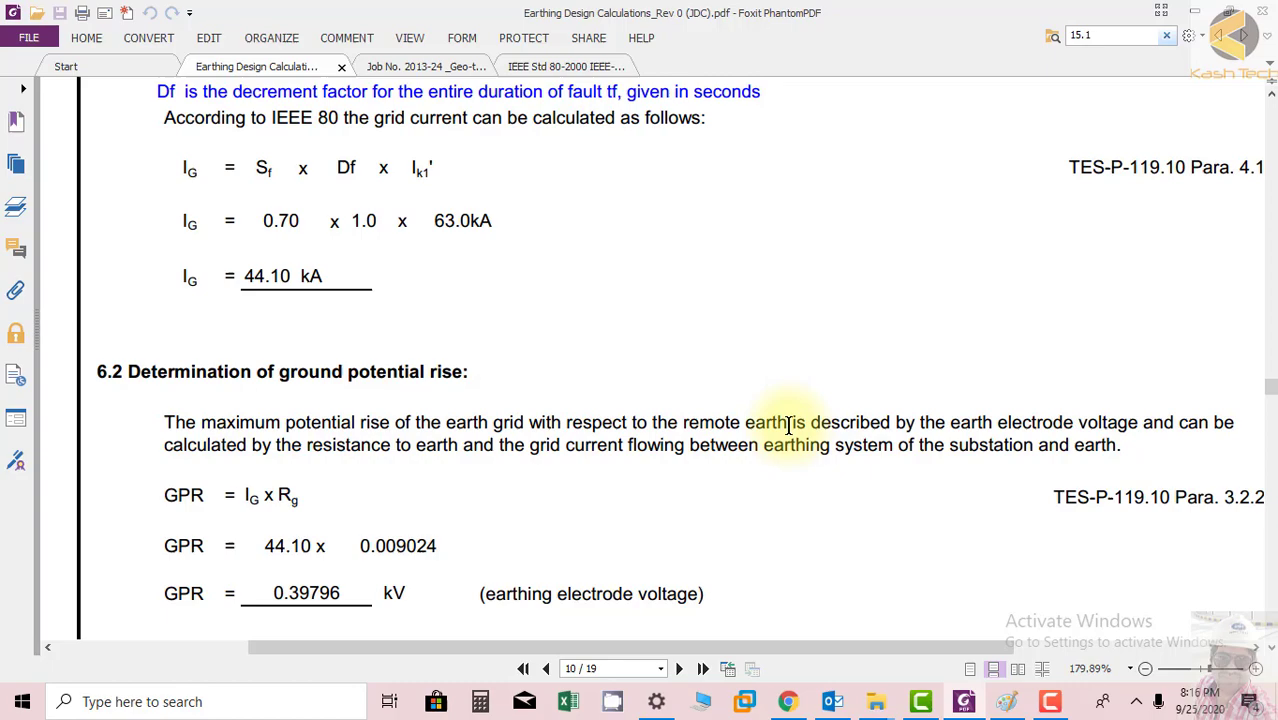
pyautogui.scroll(-3)
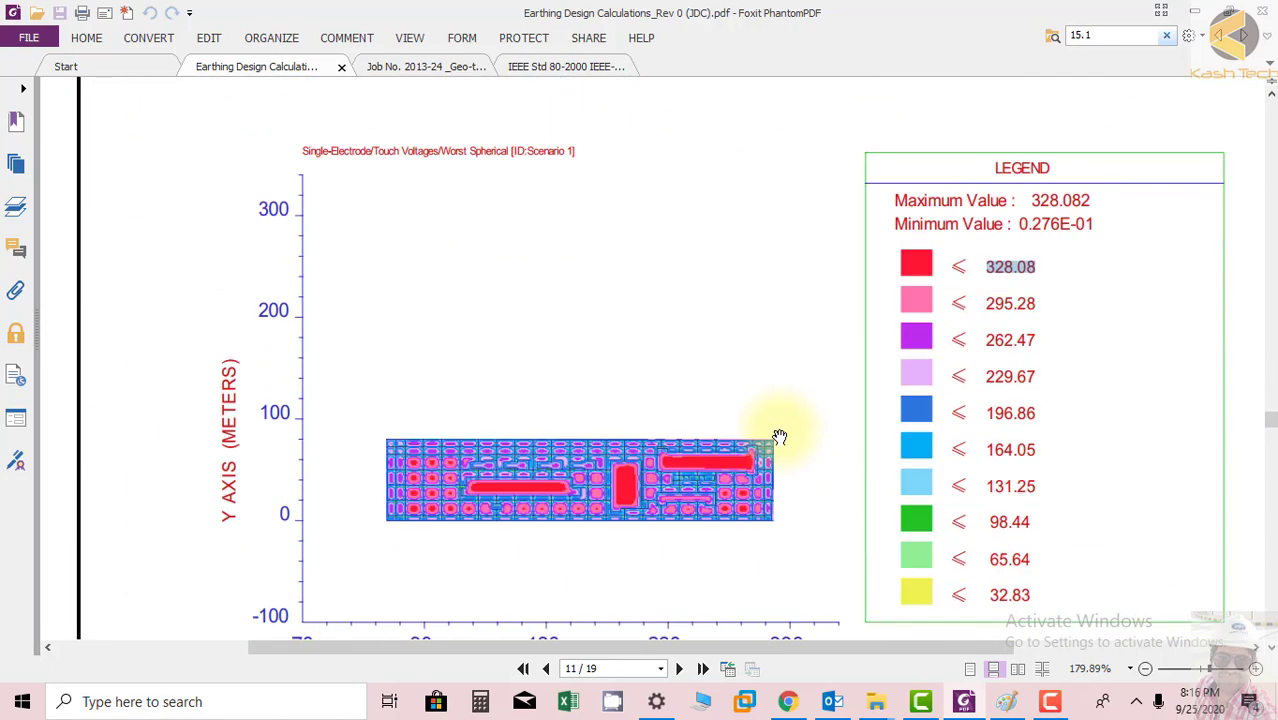
pyautogui.scroll(-3)
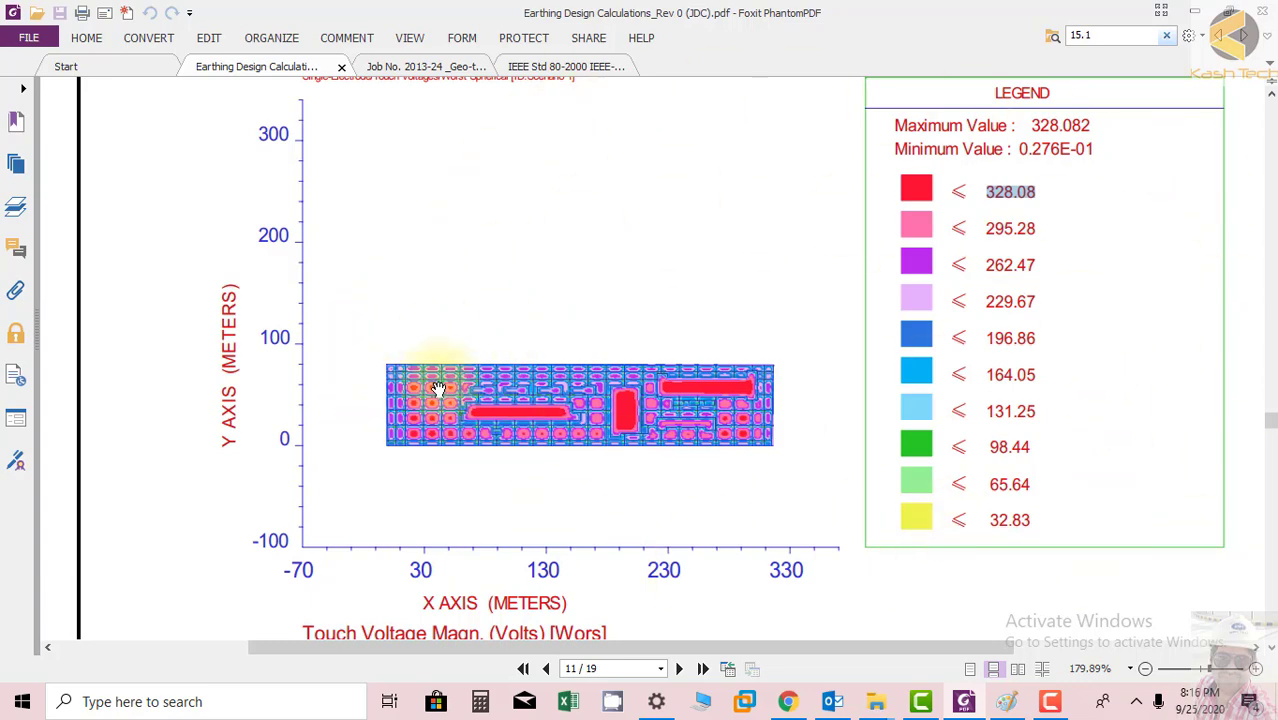
pyautogui.moveTo(593, 380)
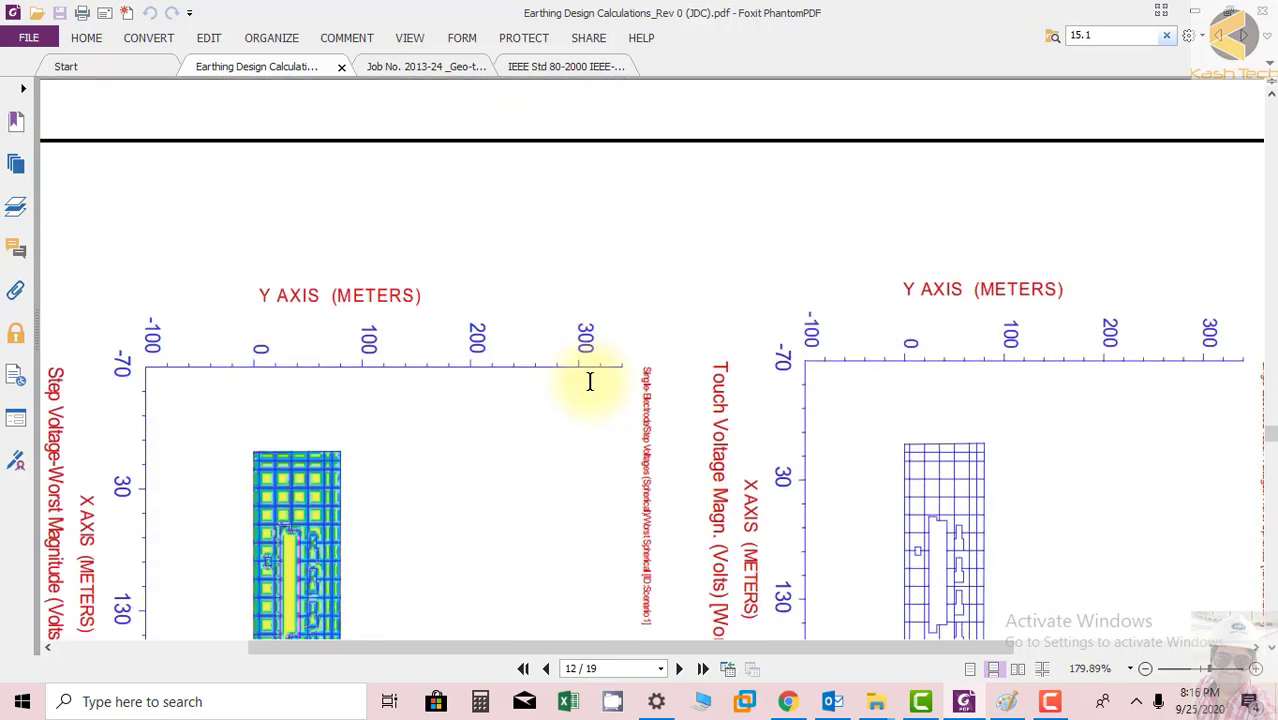
pyautogui.scroll(-3)
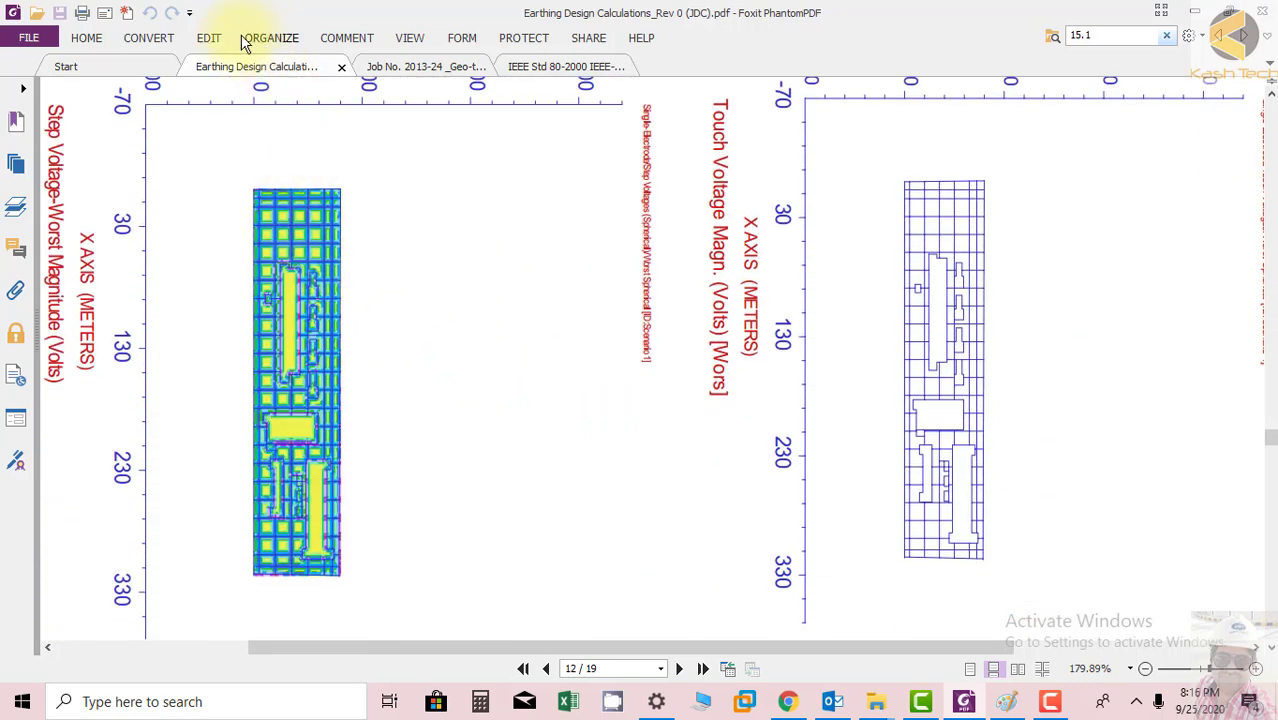
pyautogui.click(270, 38)
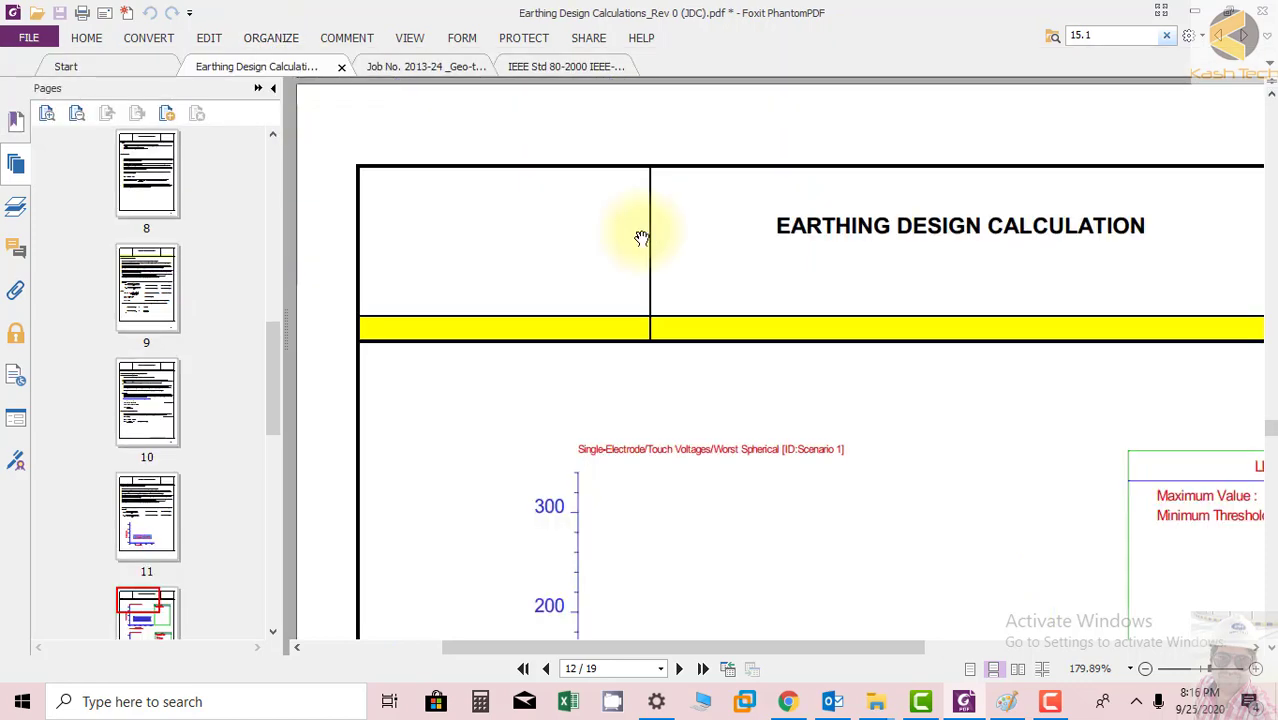
# Compare the touch voltage plot's 328.082 maximum against its 661.900 threshold, reaching page 12's step voltage plot
pyautogui.moveTo(680, 648); pyautogui.dragTo(900, 648)
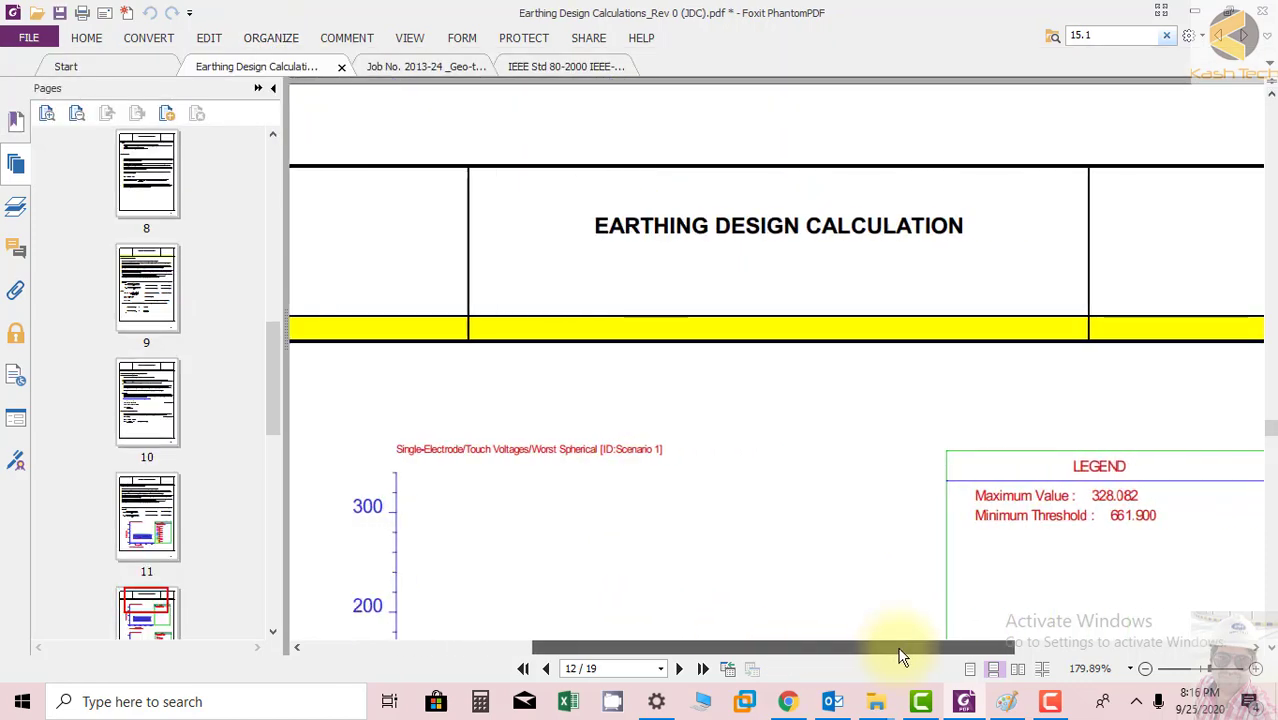
pyautogui.scroll(-3)
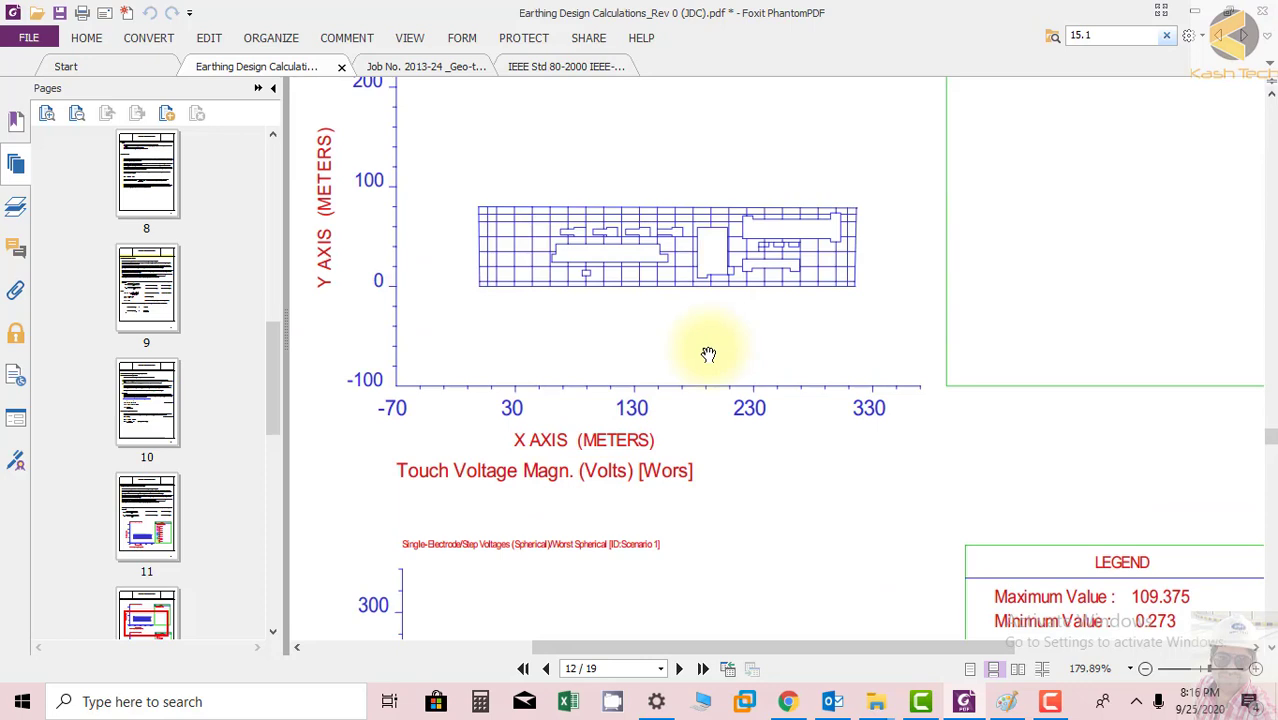
pyautogui.scroll(-3)
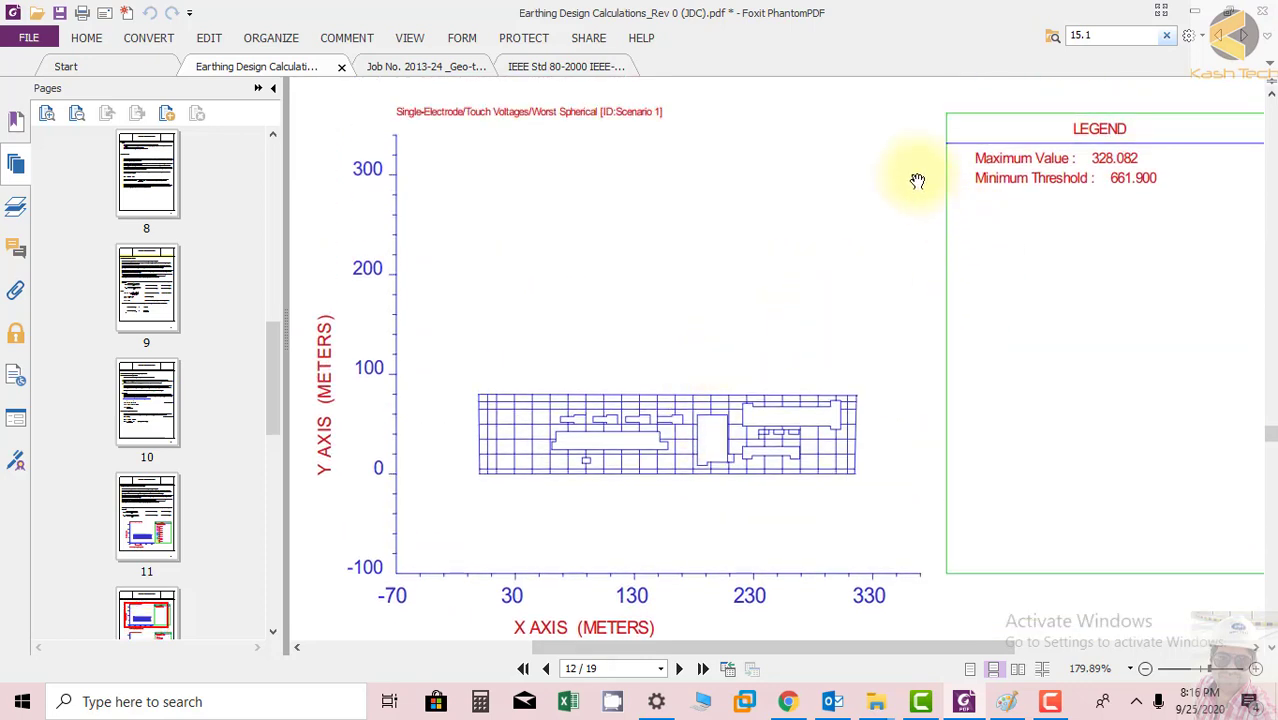
pyautogui.moveTo(1152, 207)
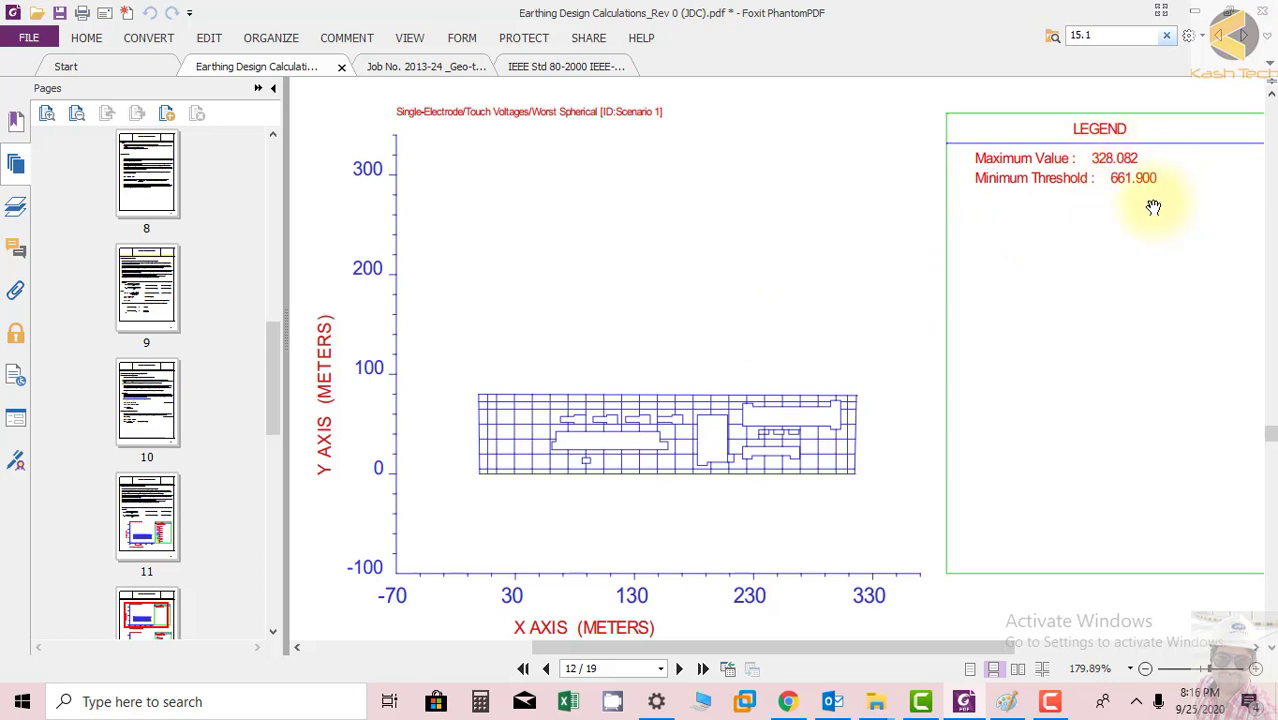
pyautogui.moveTo(1144, 199)
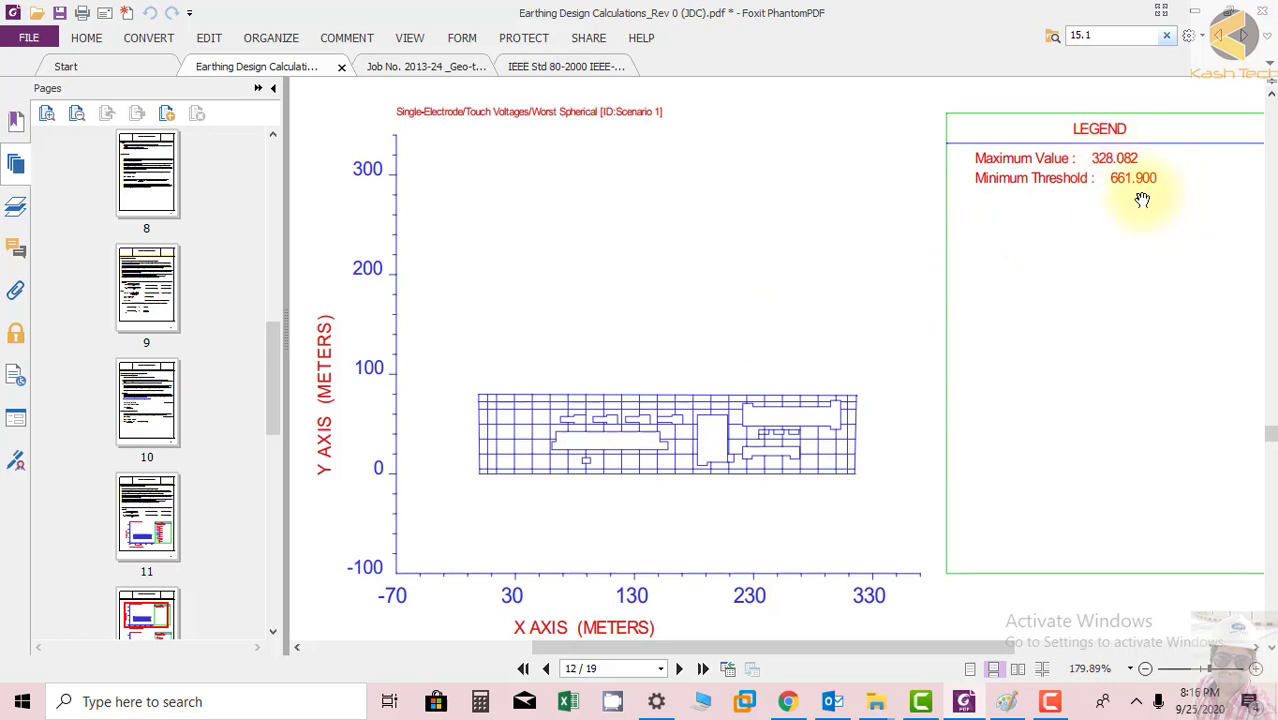
pyautogui.moveTo(1137, 271)
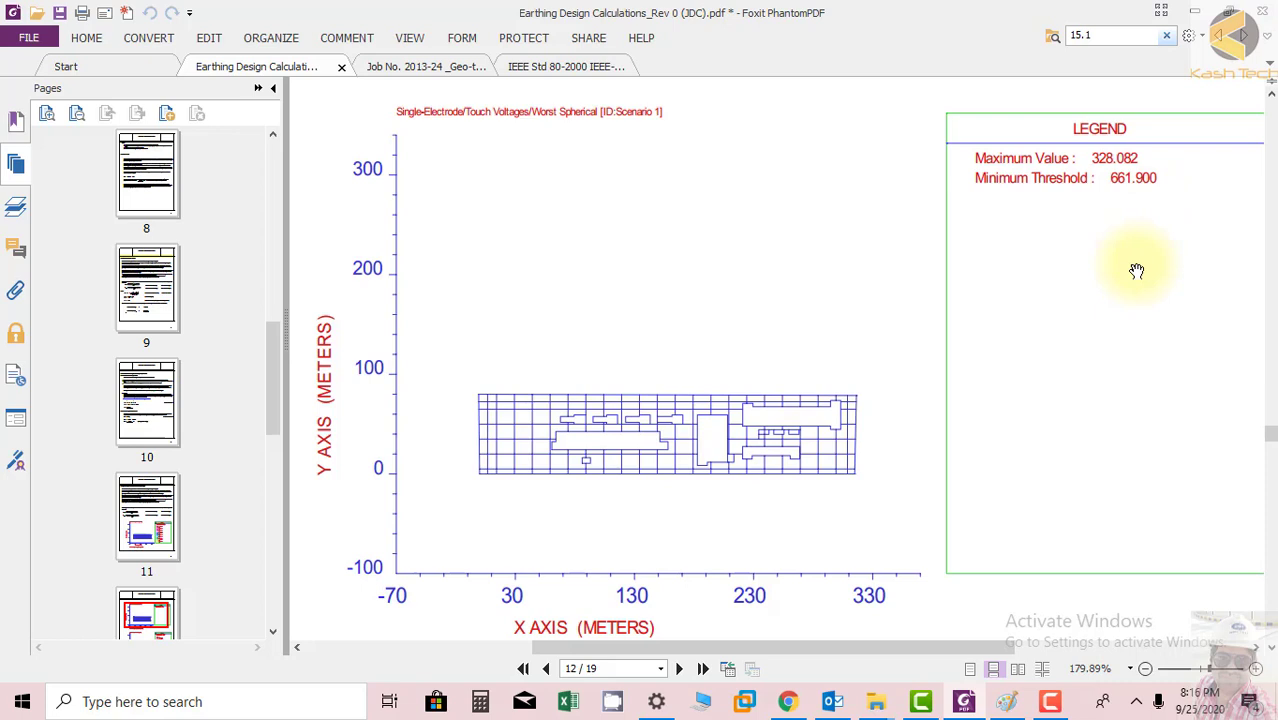
pyautogui.scroll(-3)
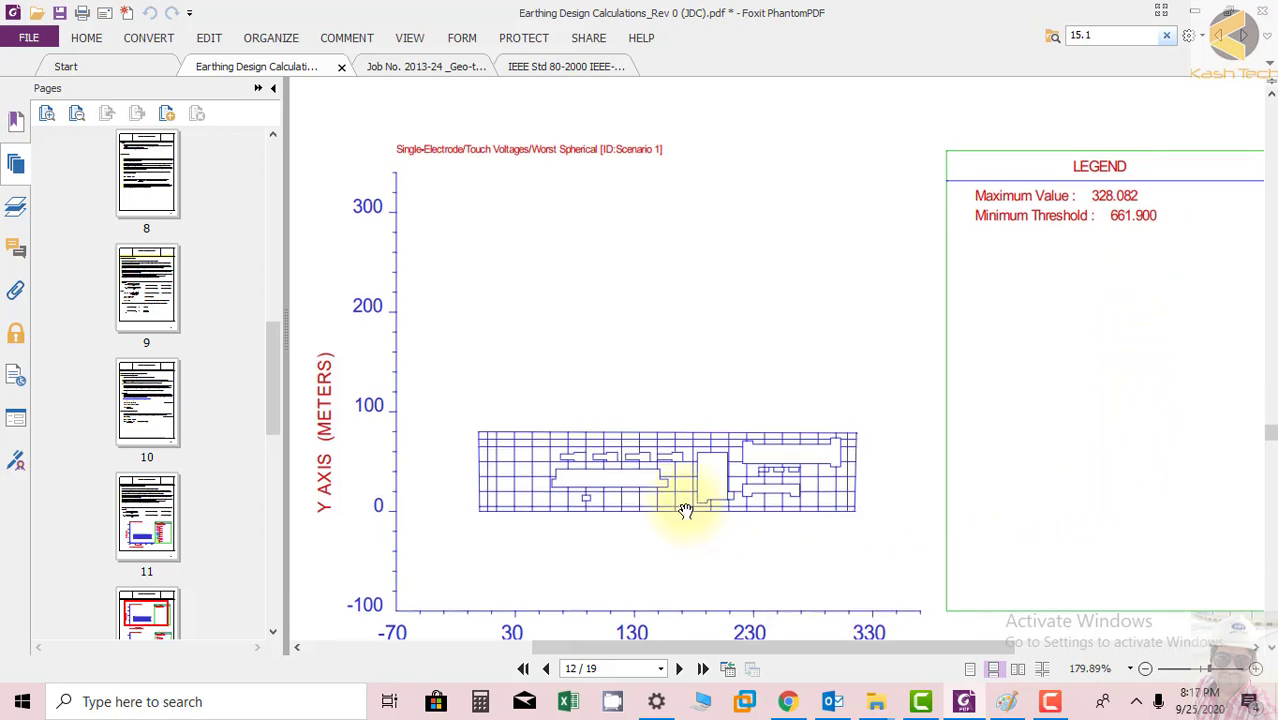
pyautogui.moveTo(498, 205)
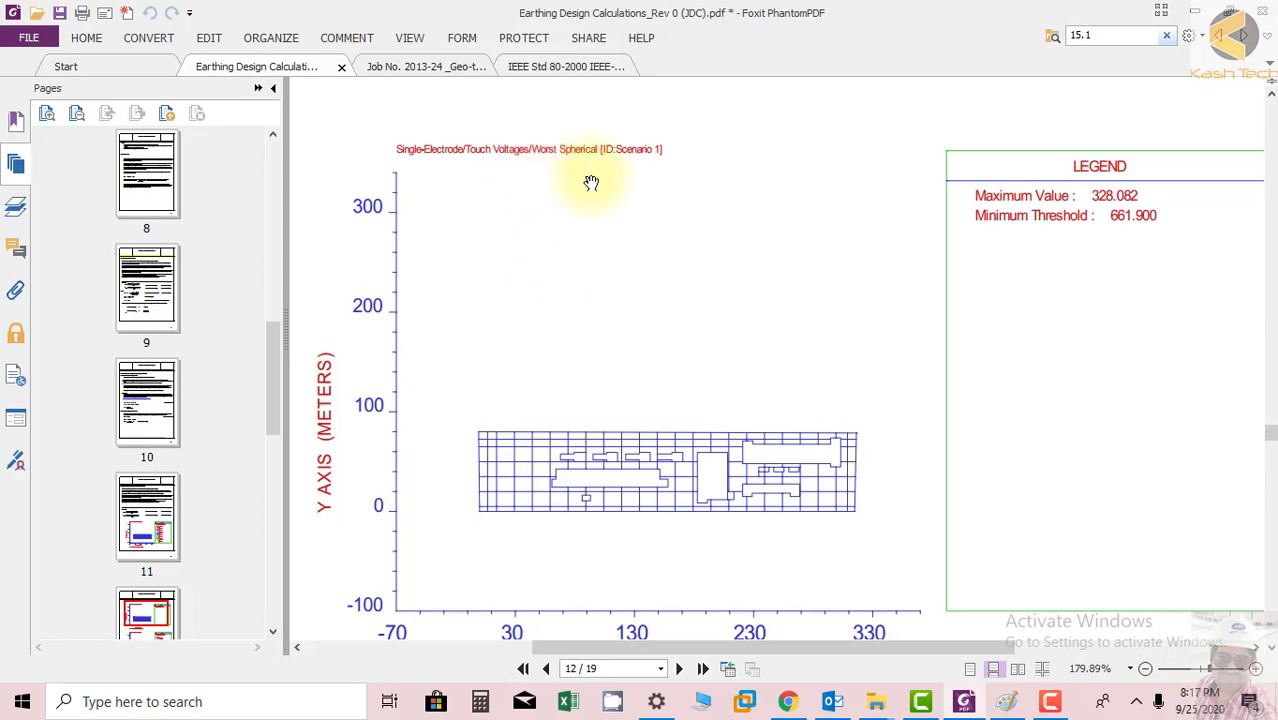
pyautogui.scroll(-3)
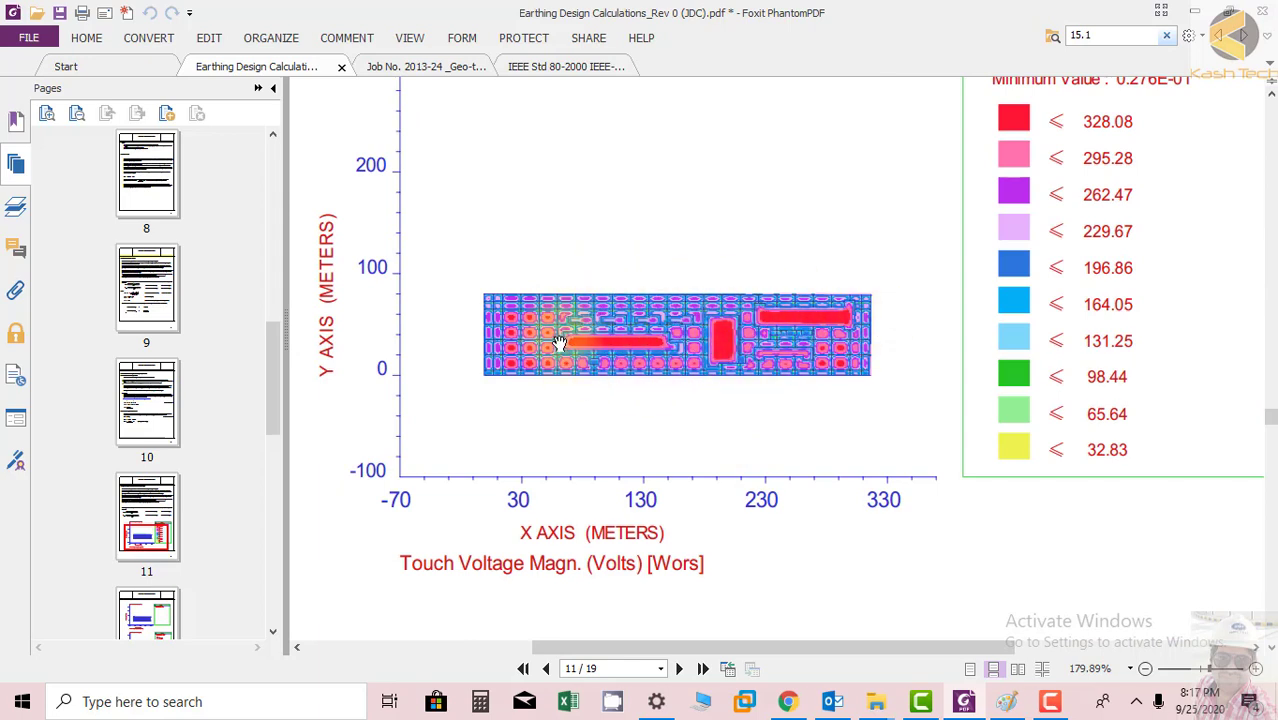
pyautogui.scroll(-3)
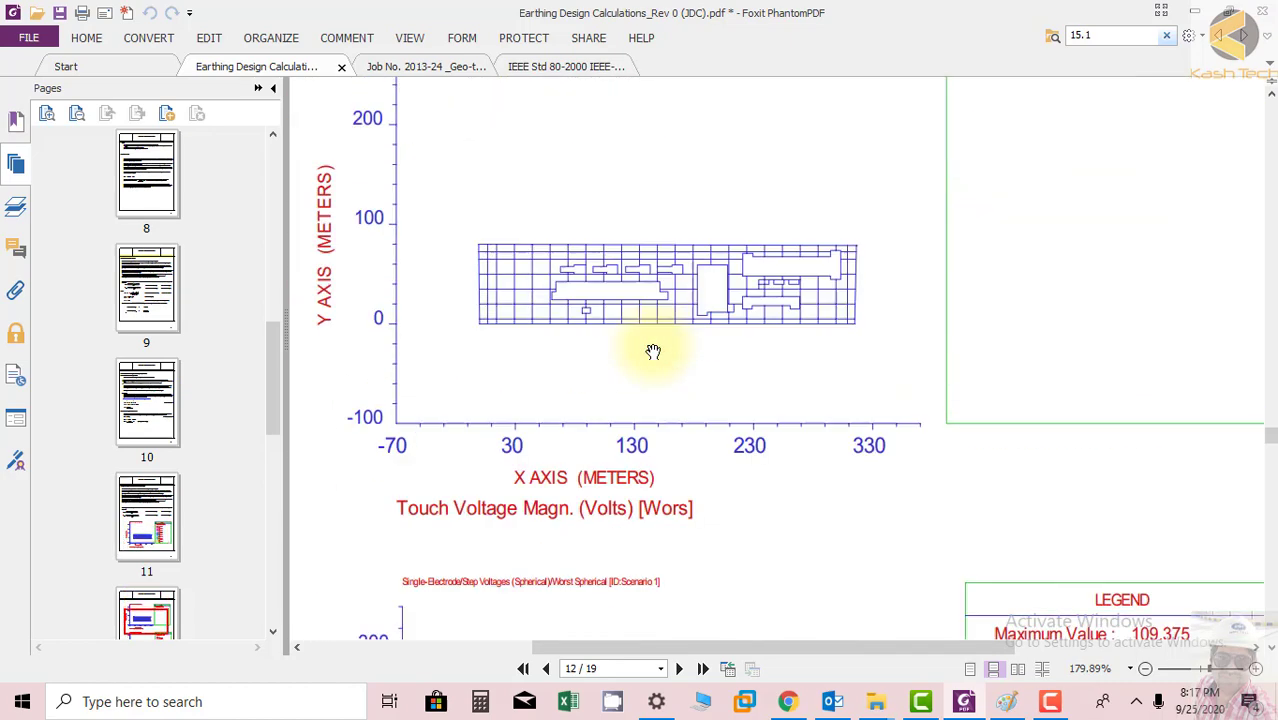
pyautogui.scroll(-3)
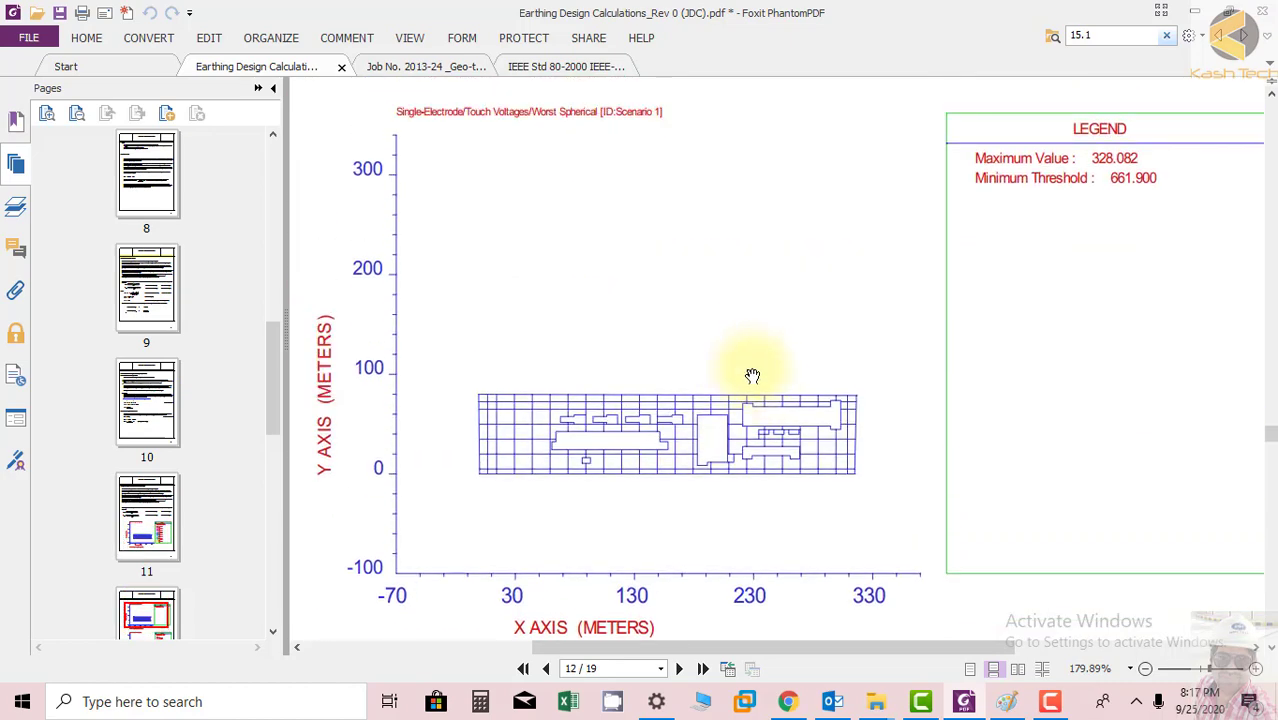
pyautogui.moveTo(573, 442)
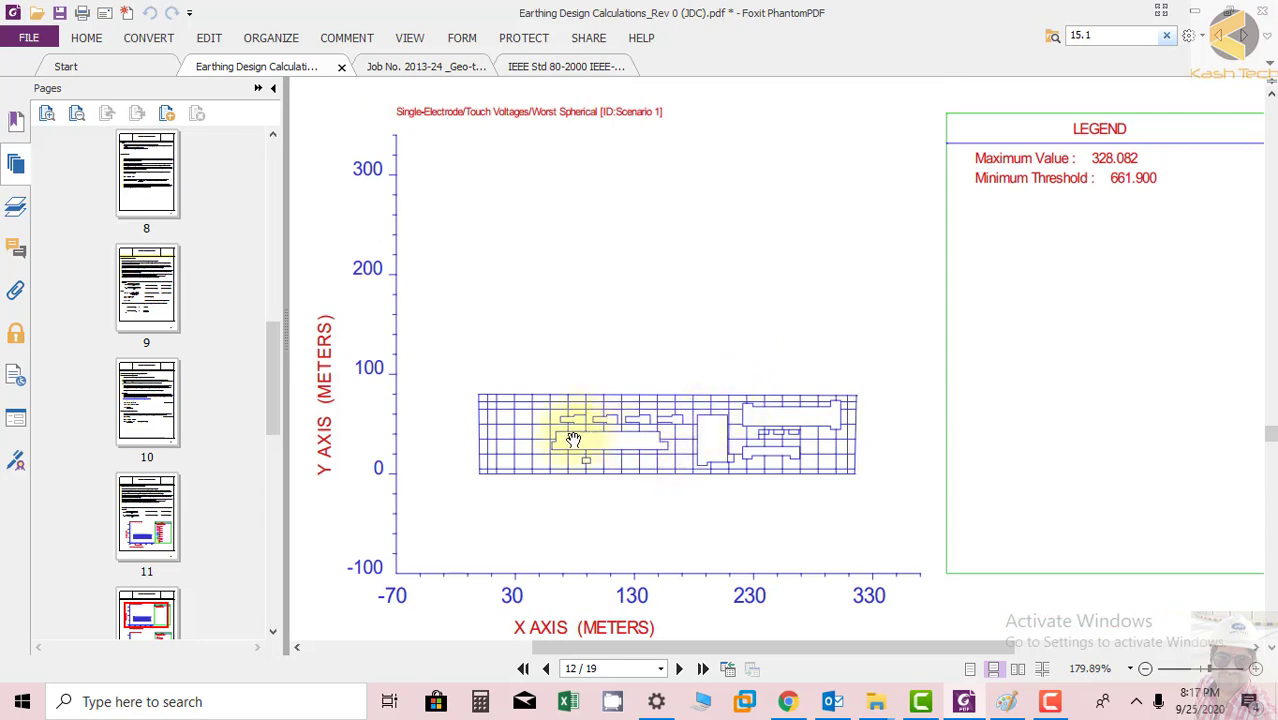
pyautogui.moveTo(1087, 231)
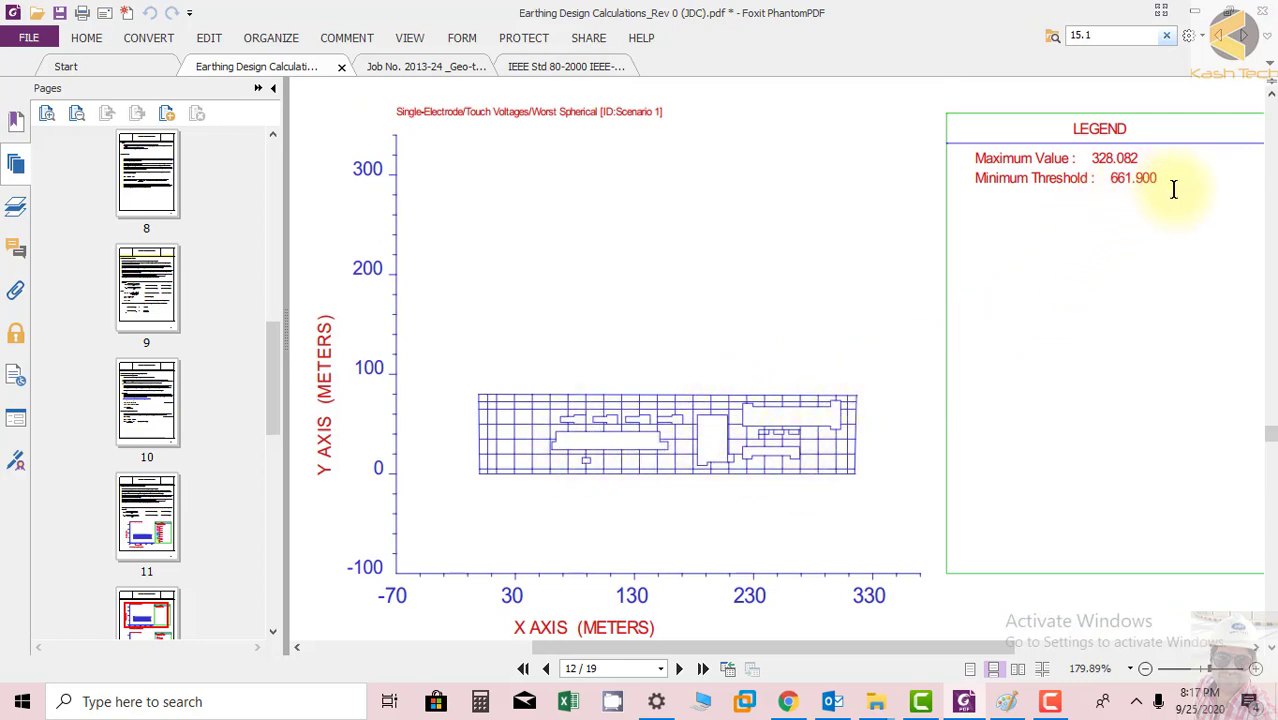
pyautogui.moveTo(971, 160)
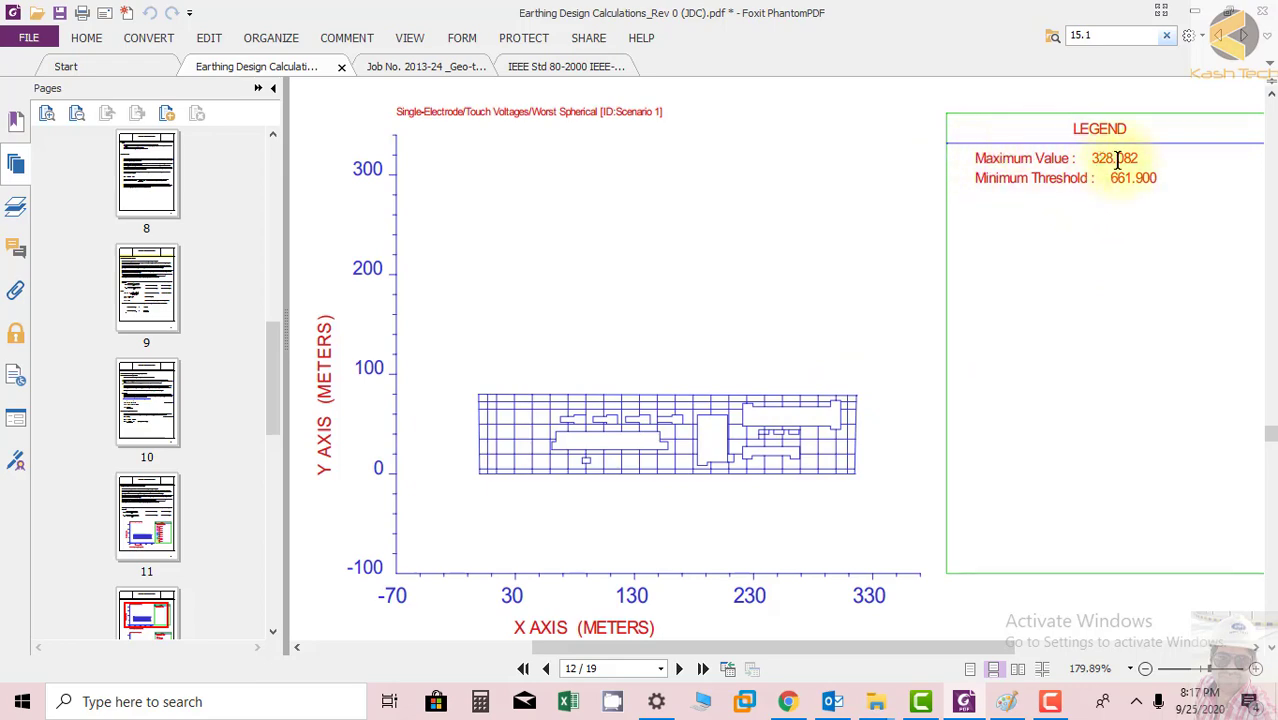
pyautogui.scroll(-3)
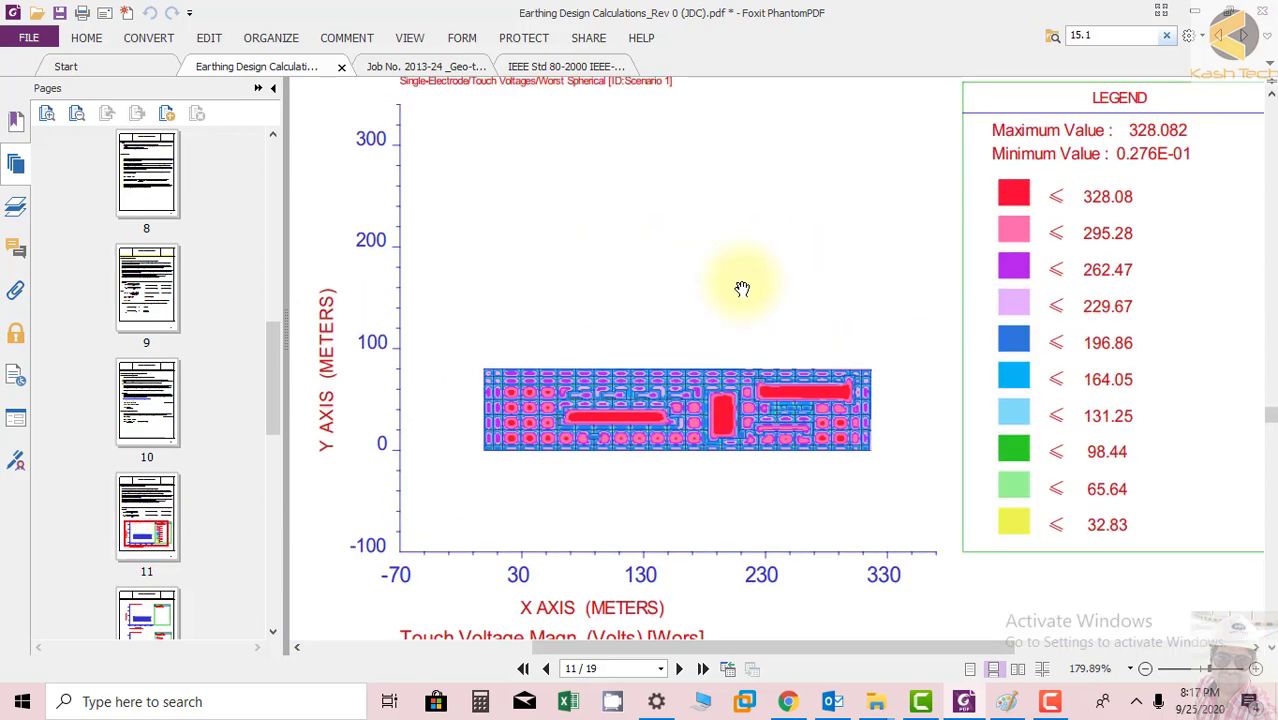
pyautogui.click(683, 669)
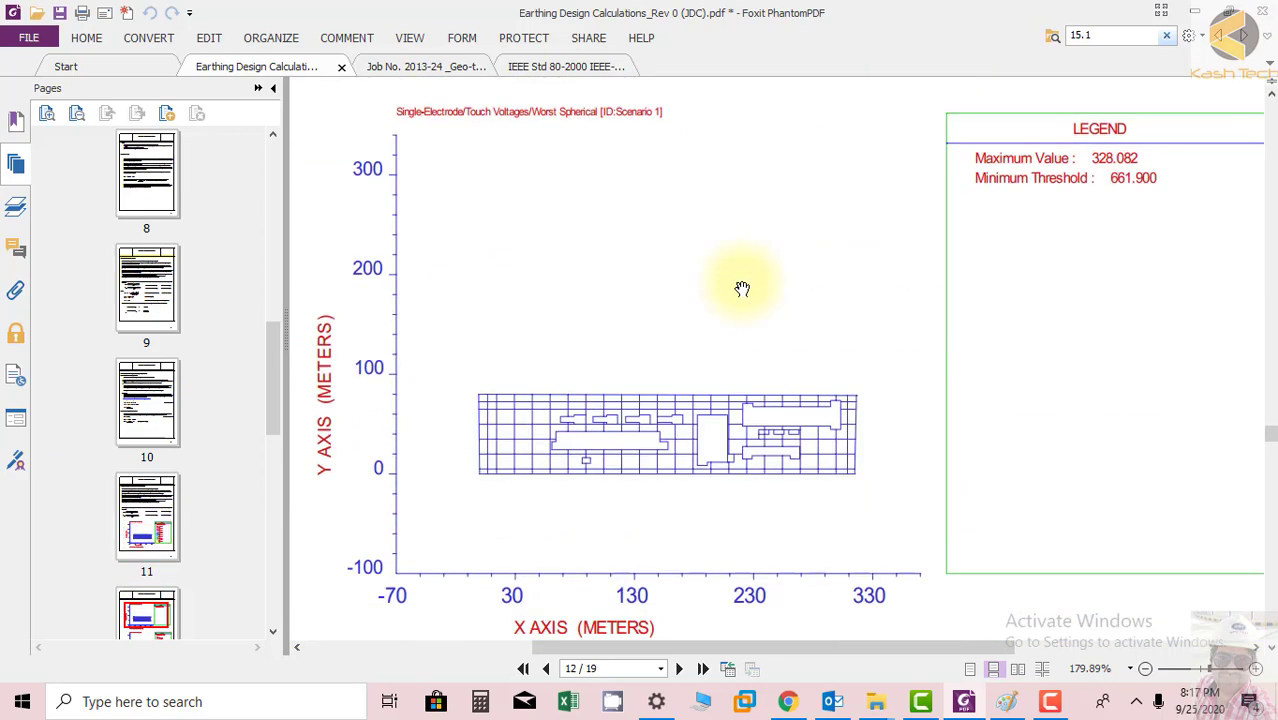
pyautogui.scroll(-3)
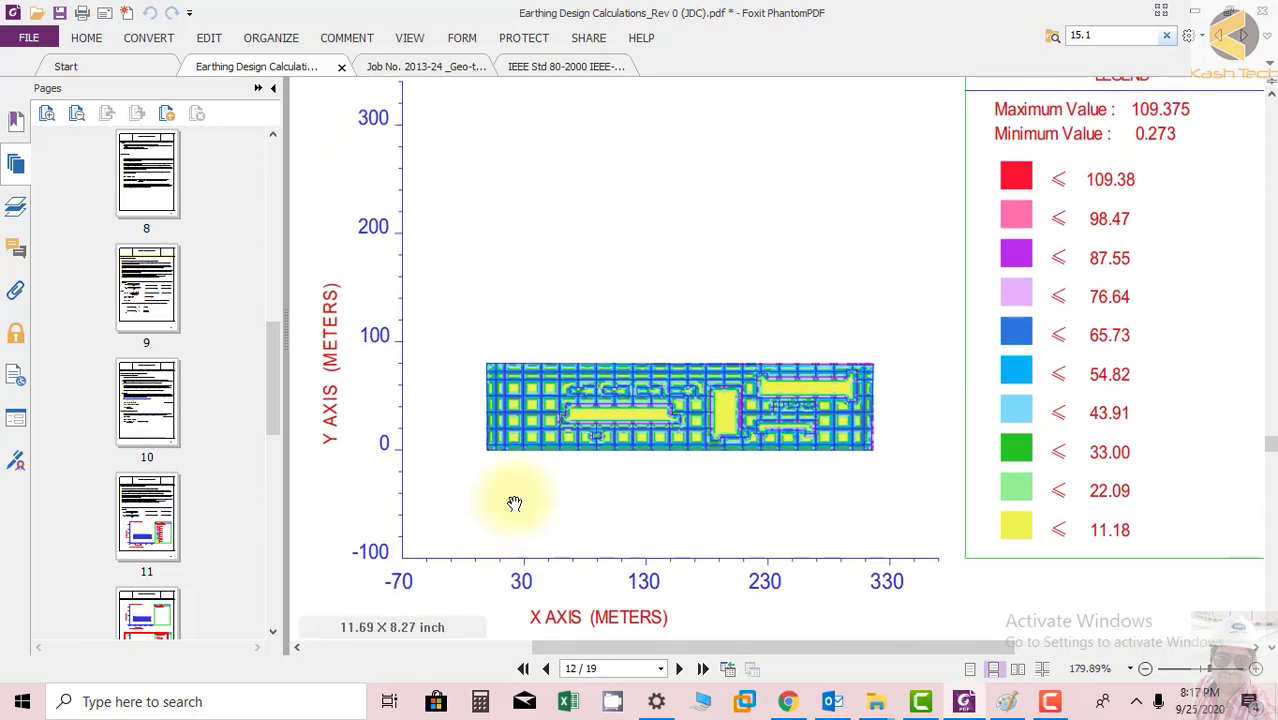
# Scroll to page 13's step voltage plot, with the 109.375 maximum against the 2176.300 threshold
pyautogui.scroll(-3)
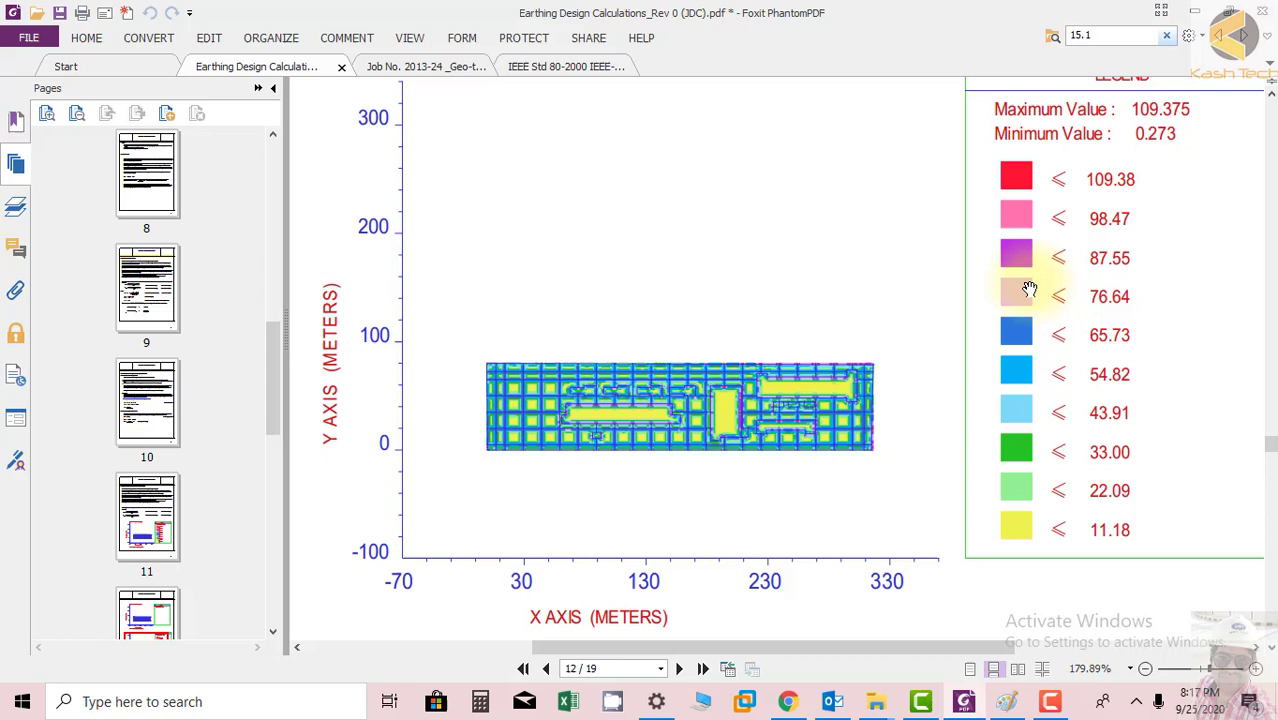
pyautogui.moveTo(600, 437)
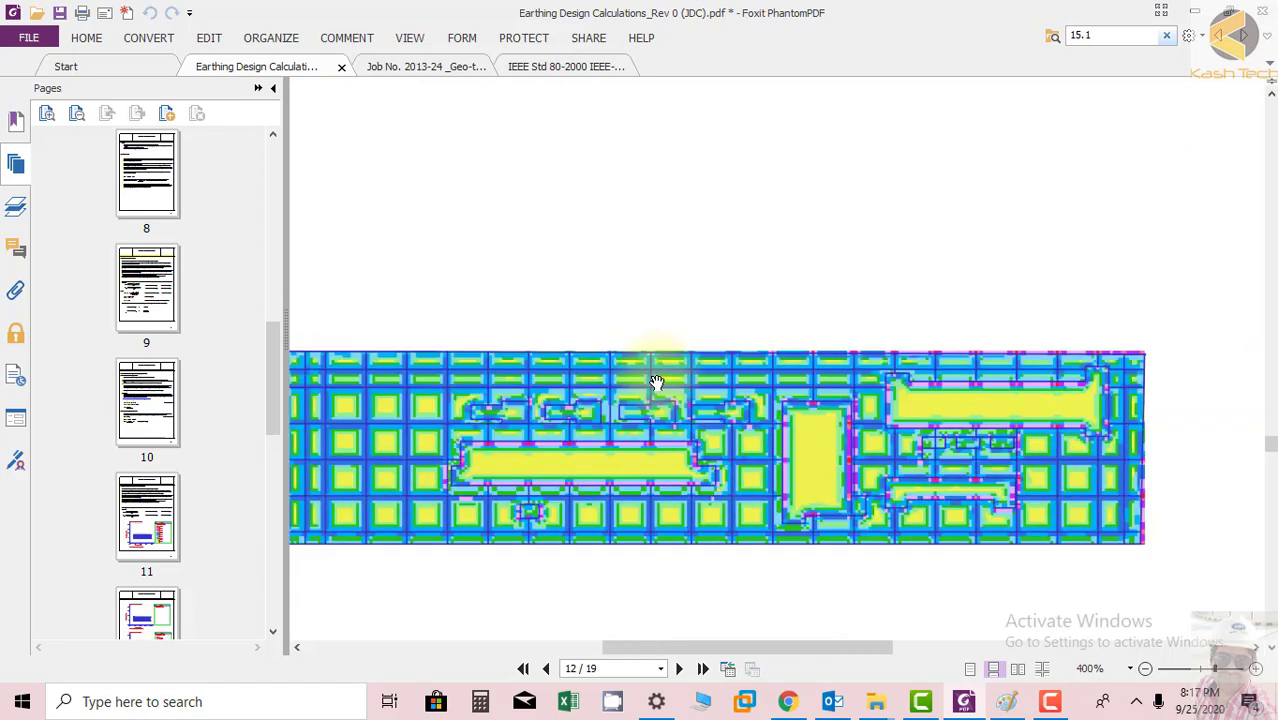
pyautogui.click(1145, 669)
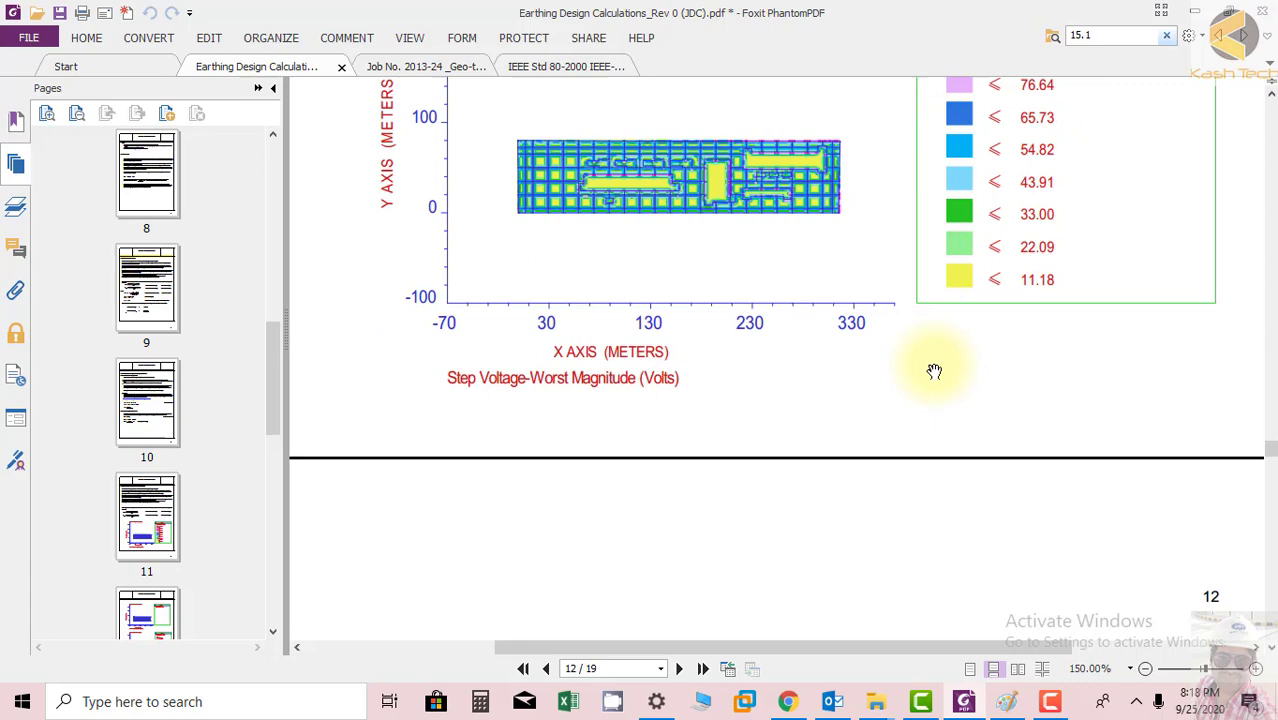
pyautogui.scroll(-3)
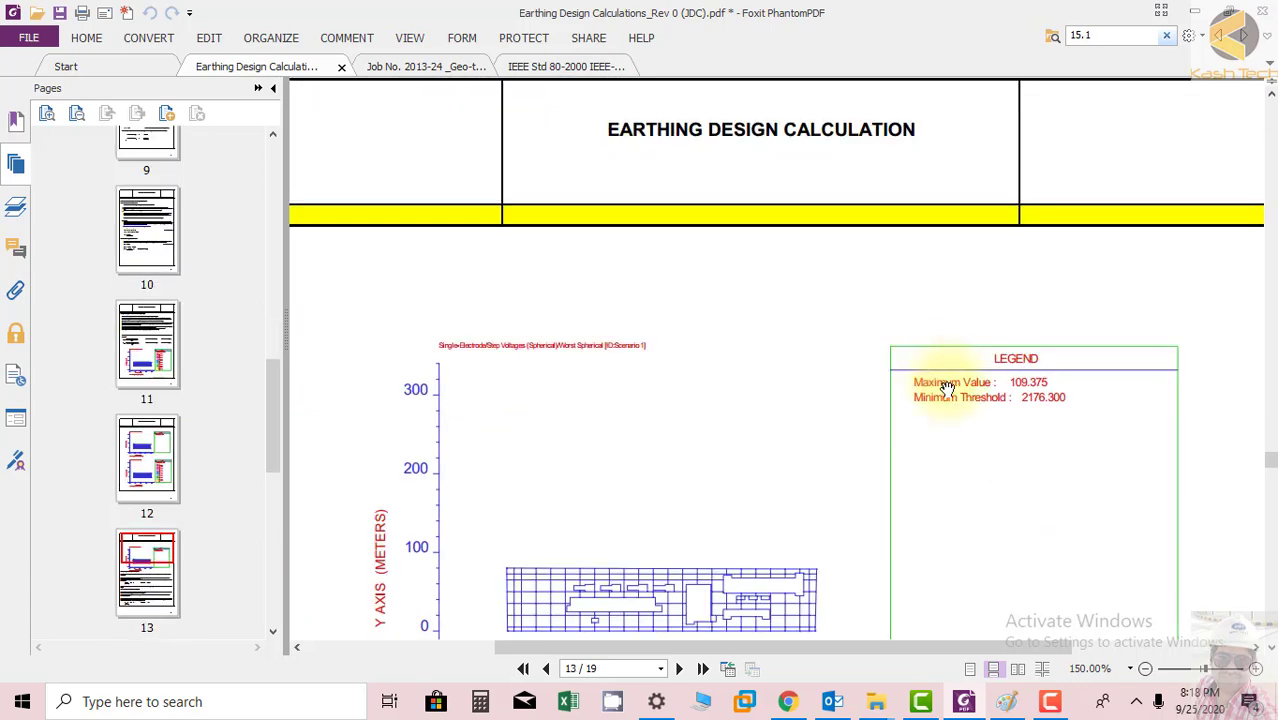
pyautogui.scroll(-3)
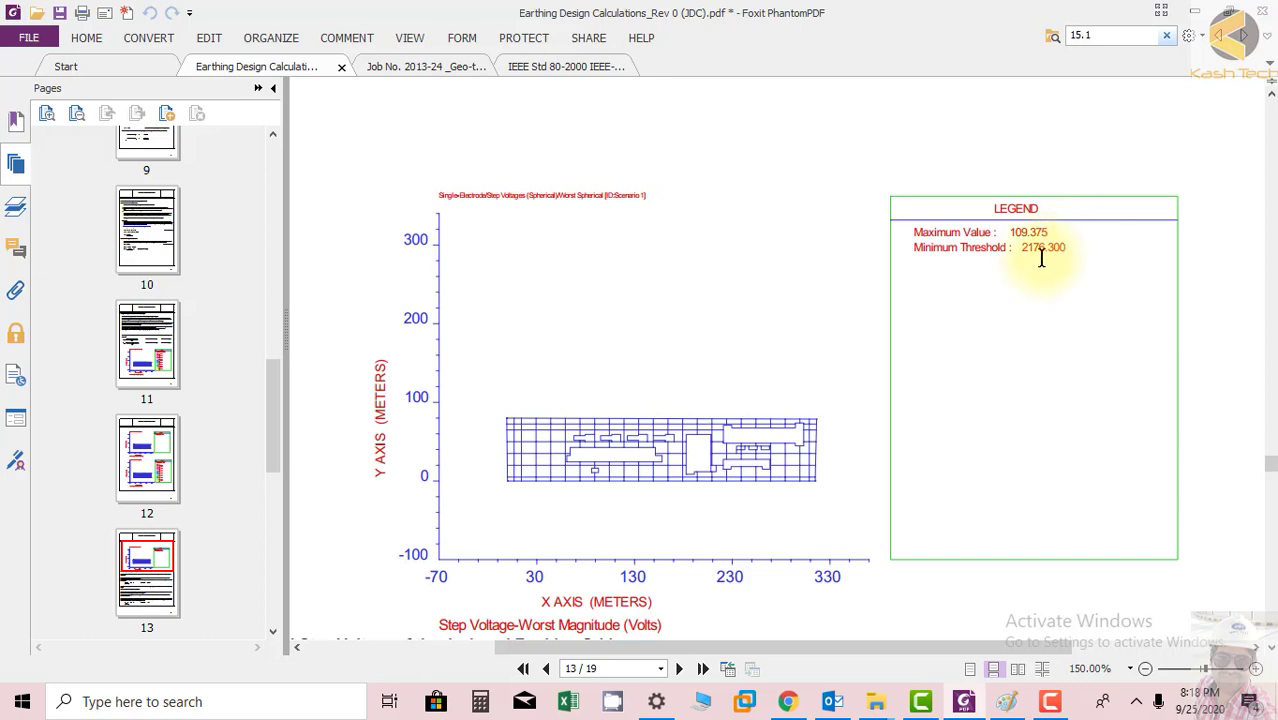
pyautogui.scroll(-3)
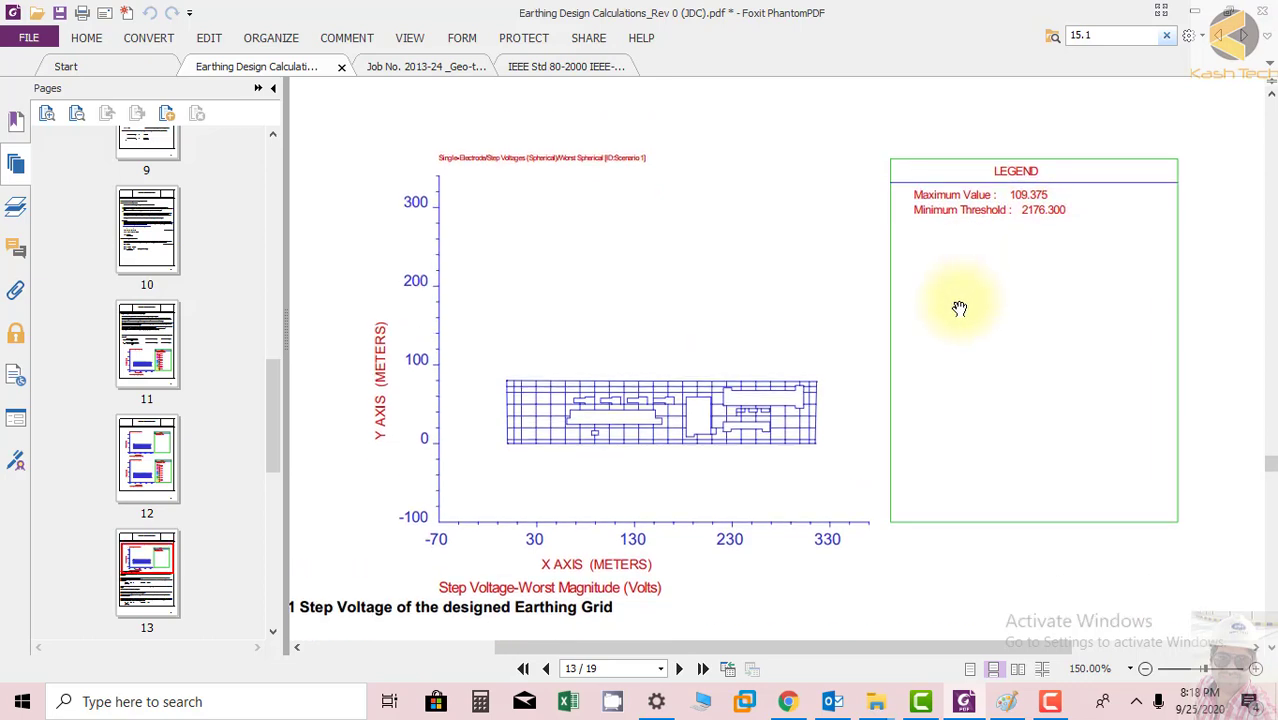
pyautogui.moveTo(964, 344)
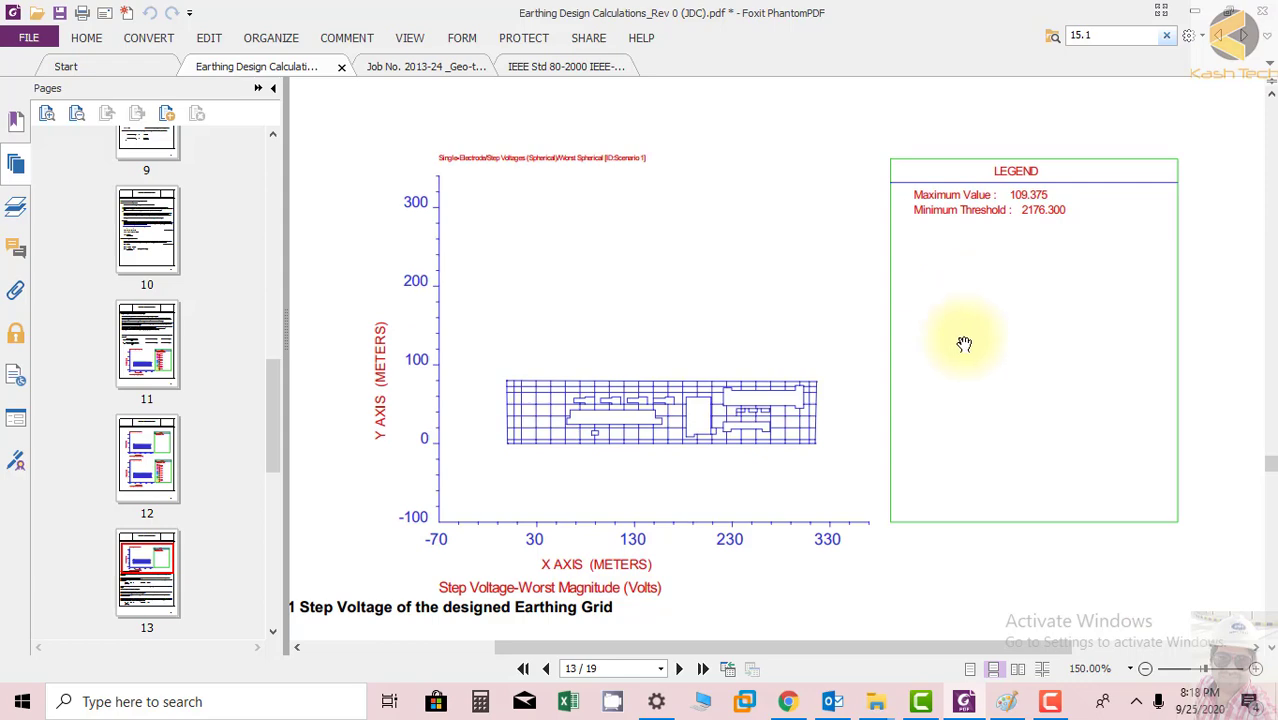
pyautogui.moveTo(555, 450)
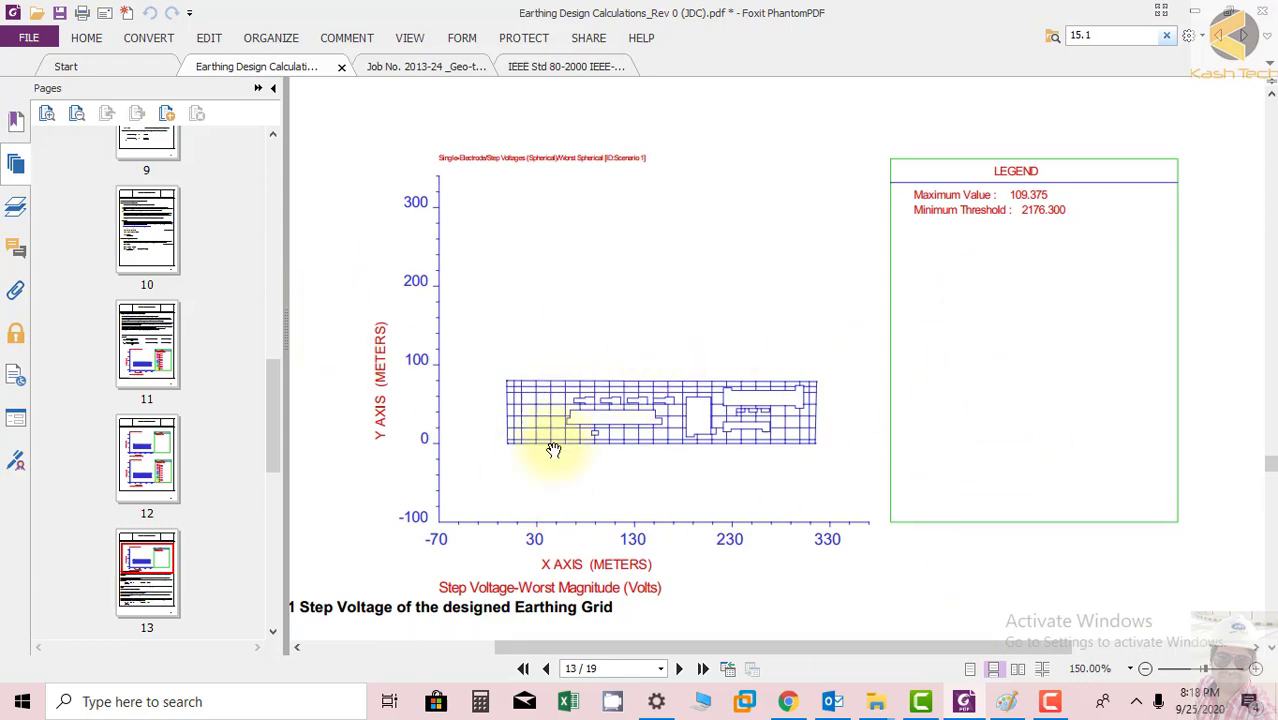
pyautogui.scroll(-3)
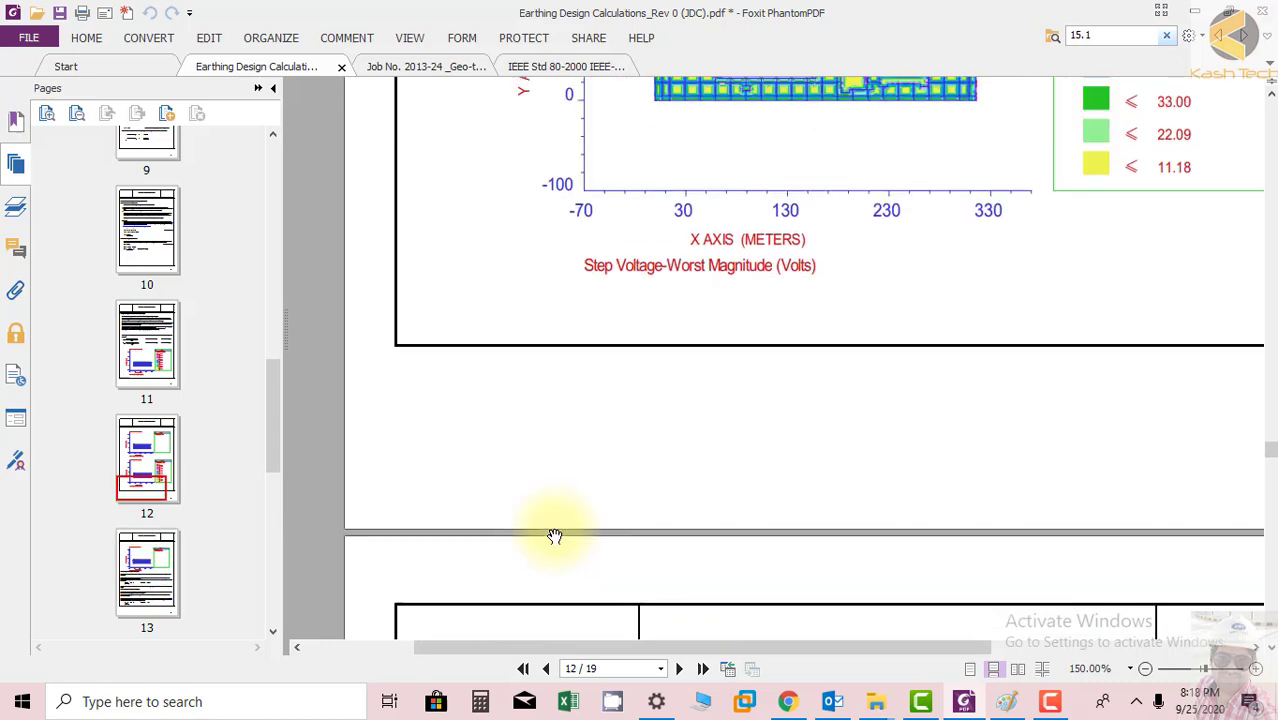
# Scroll back to page 11's section 7 and the tolerable step voltage formula
pyautogui.scroll(-3)
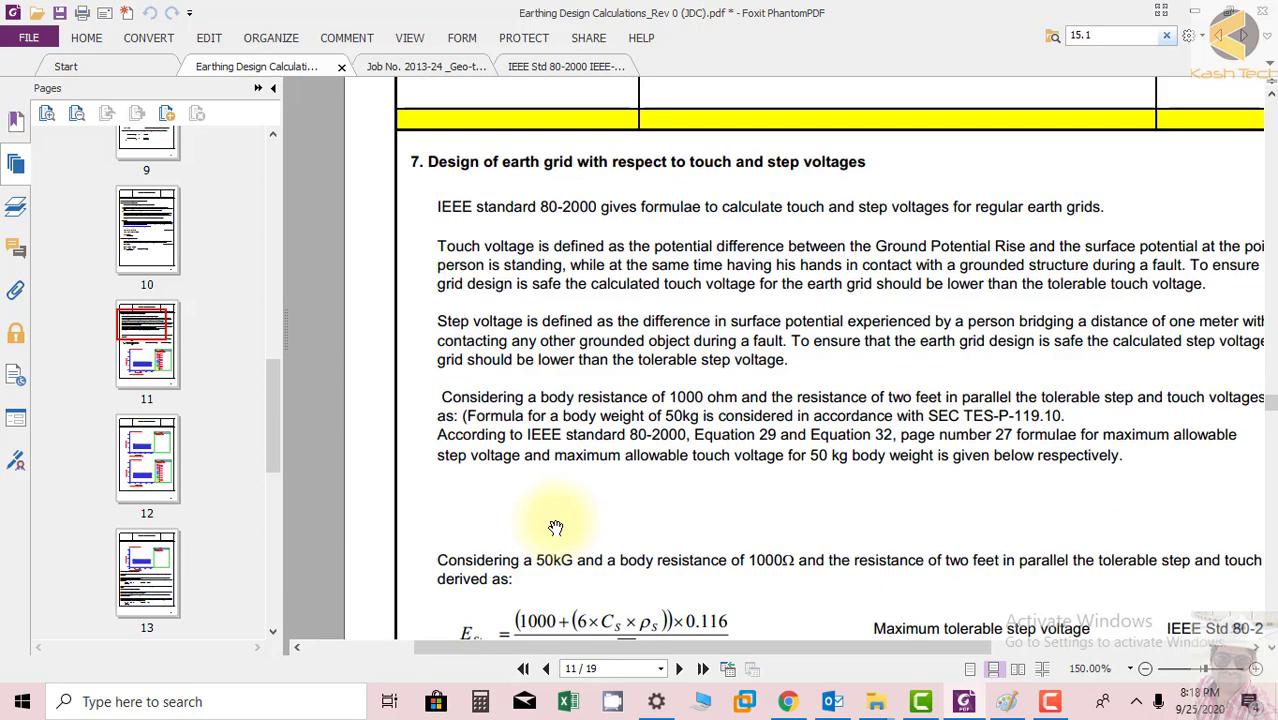
pyautogui.scroll(-3)
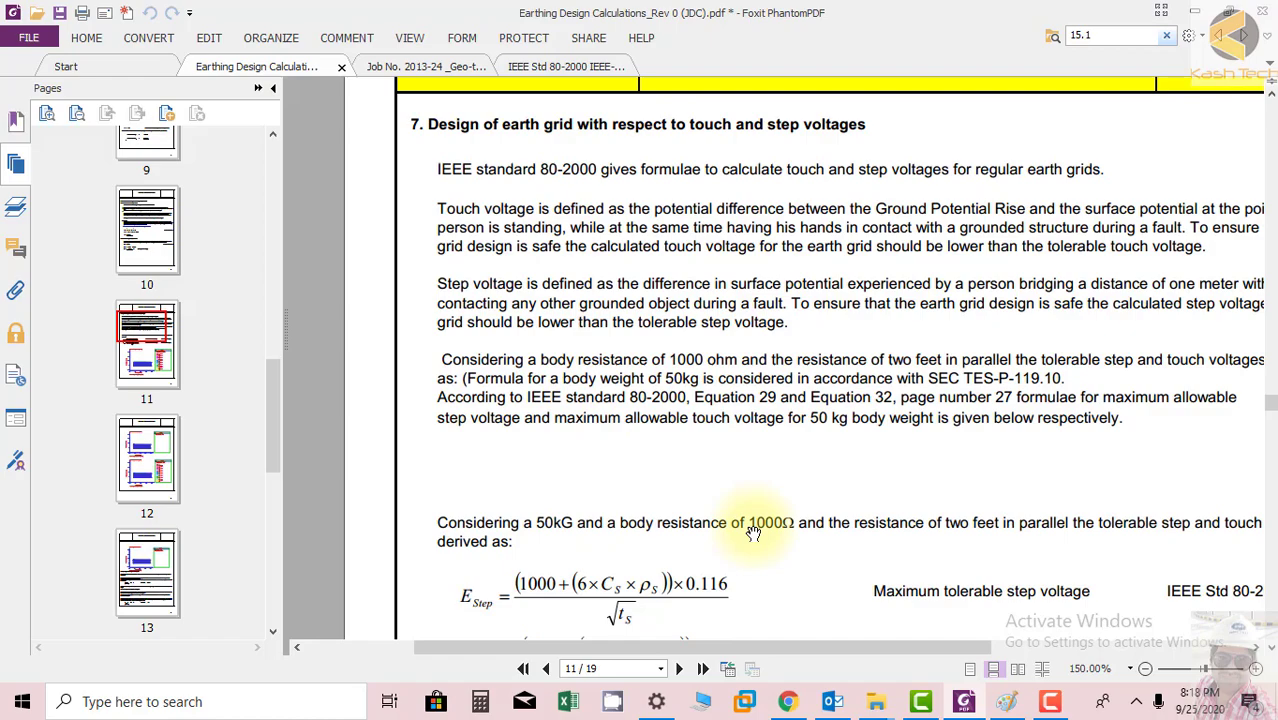